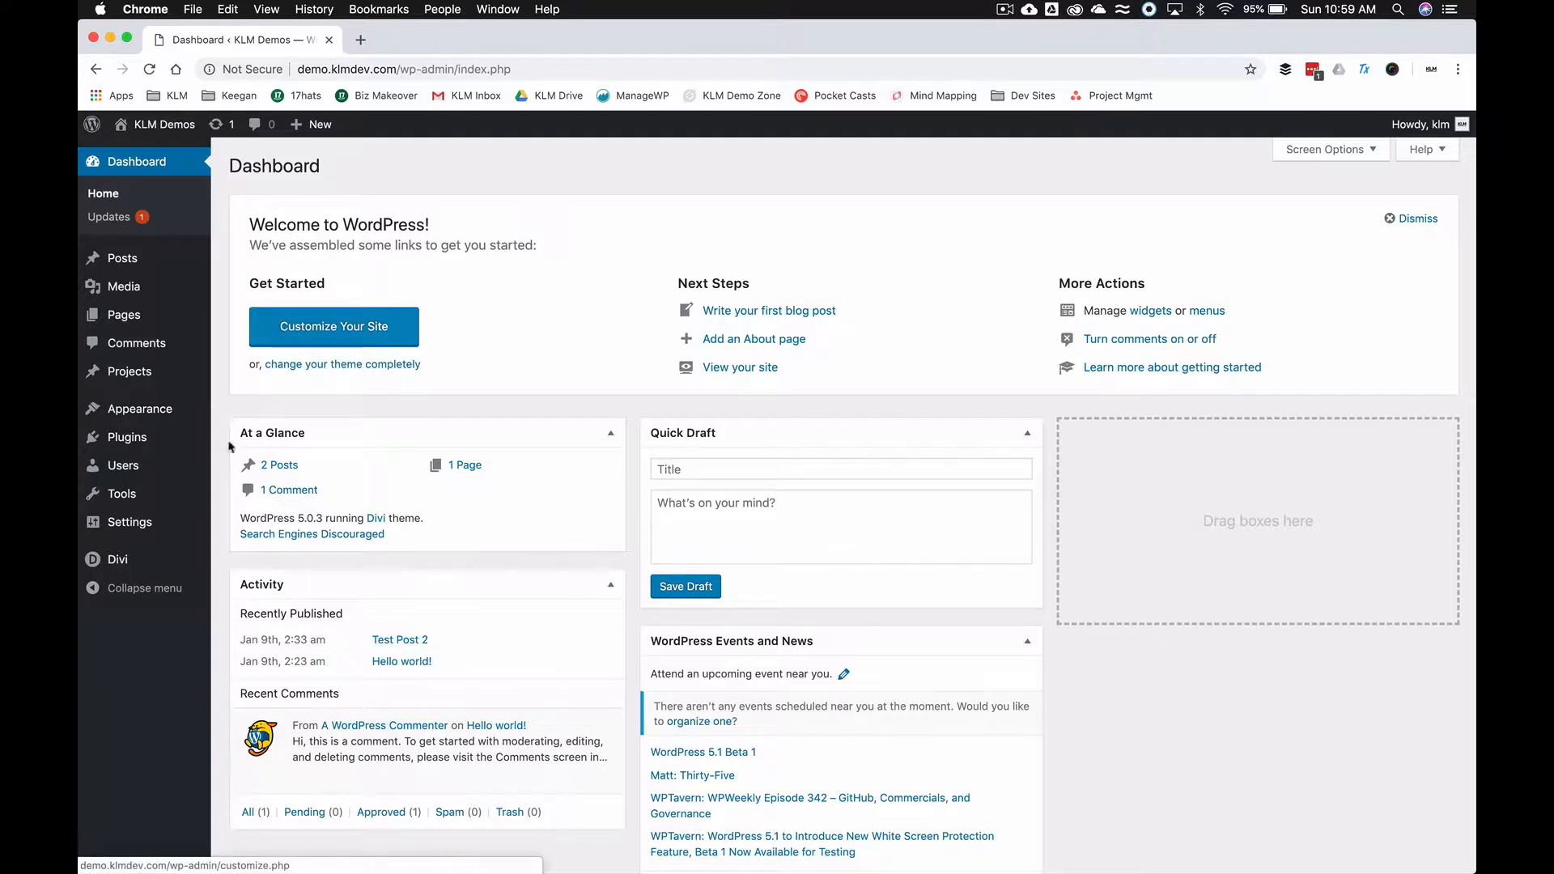
mouse_move(126, 436)
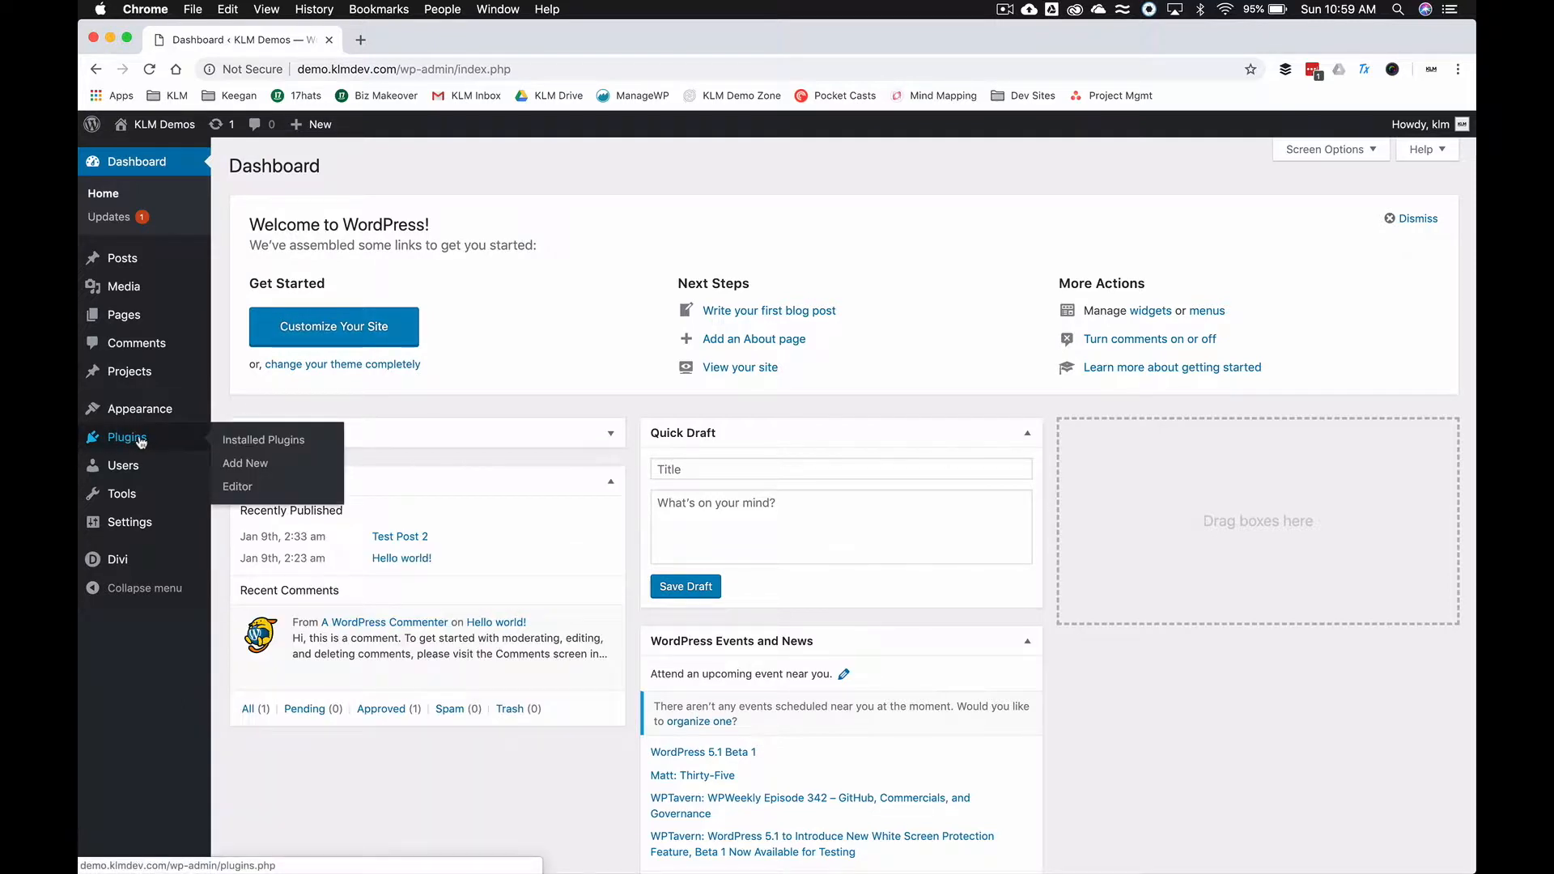
Search the Add Plugins directory for 'search exclude' from Plugins > Add New.
left_click(246, 463)
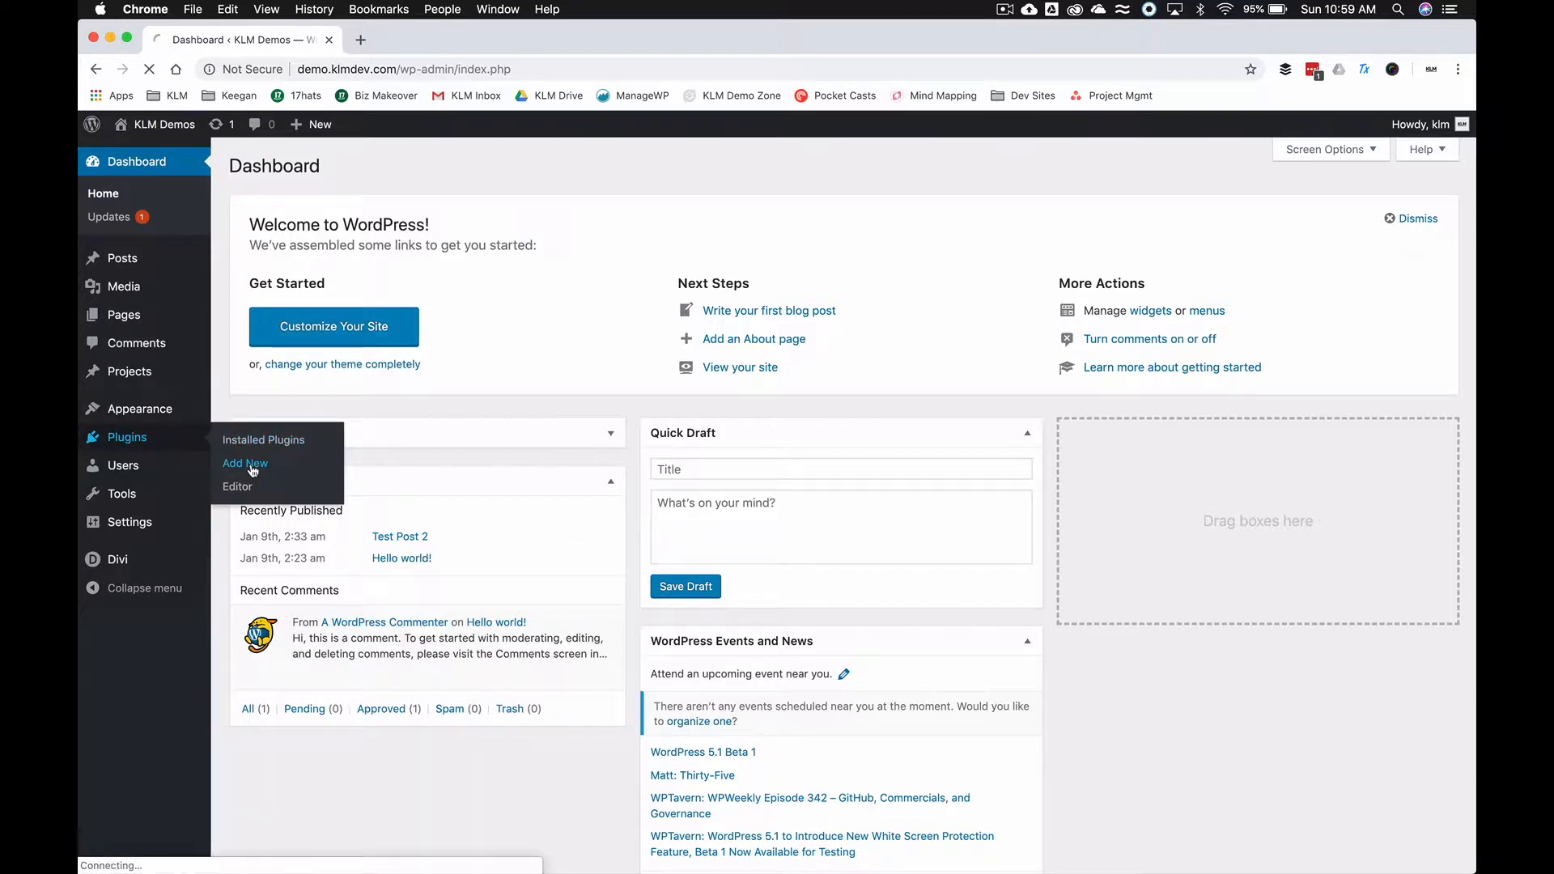
left_click(244, 463)
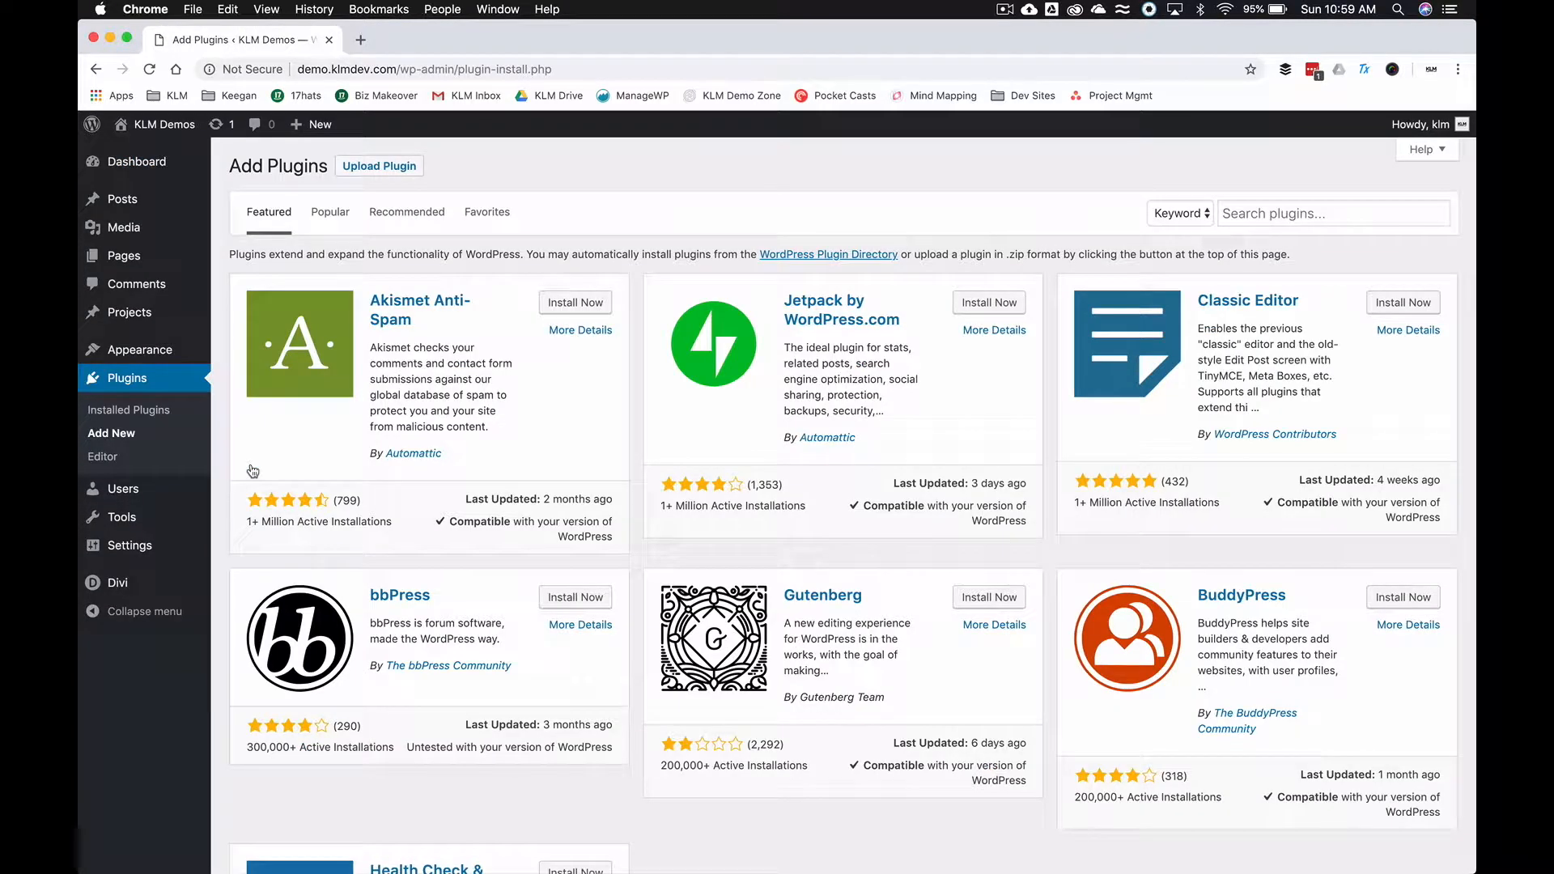
left_click(1332, 213)
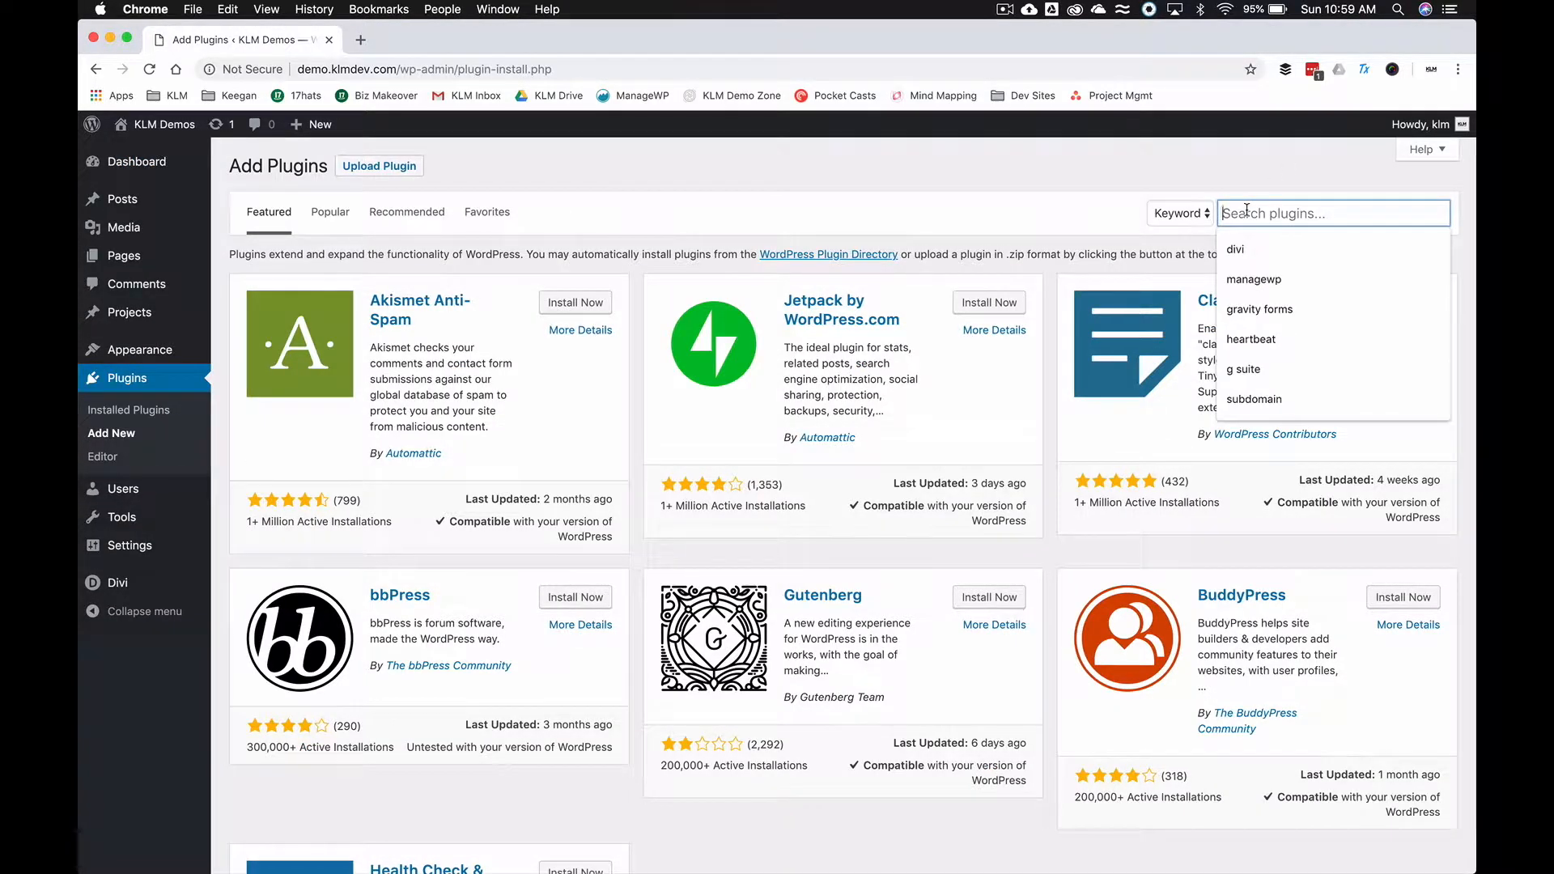
type("search exclude")
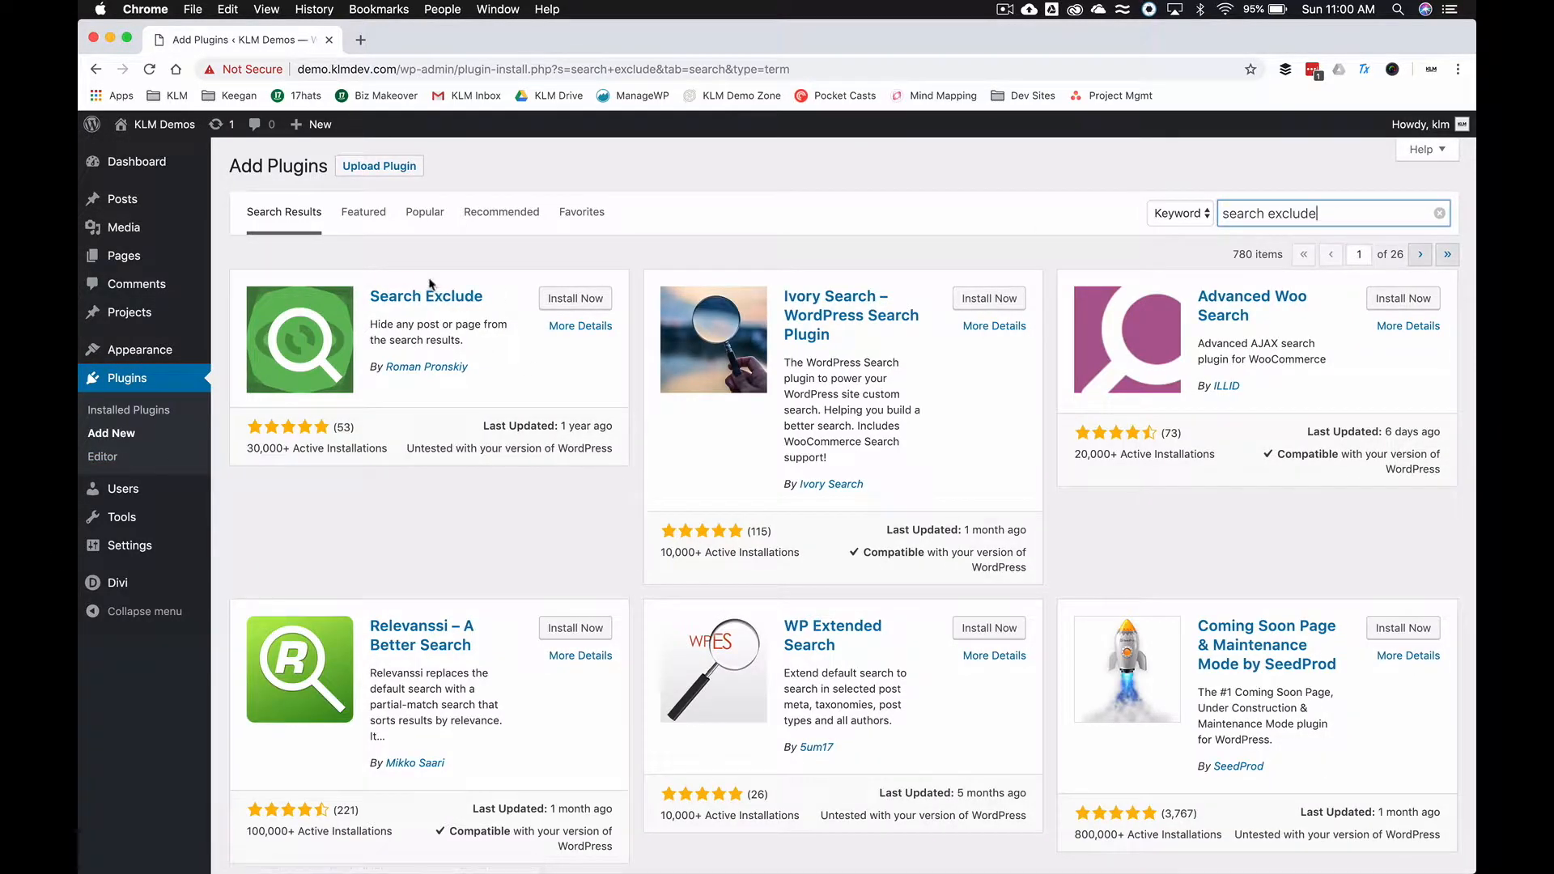
mouse_move(499, 376)
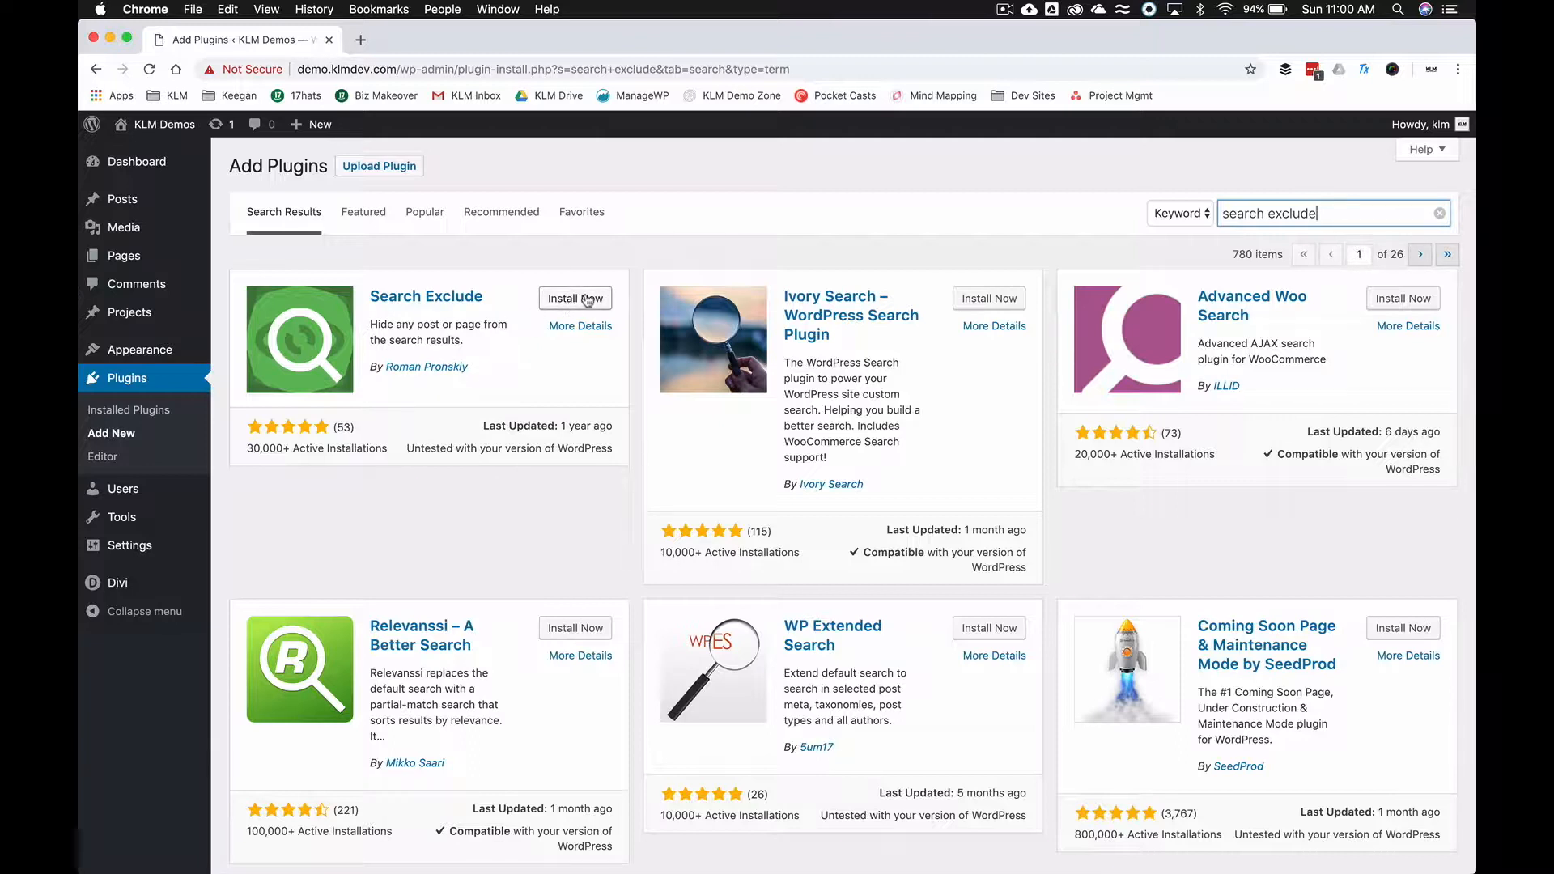
Install and activate the Search Exclude plugin from the search results.
left_click(574, 298)
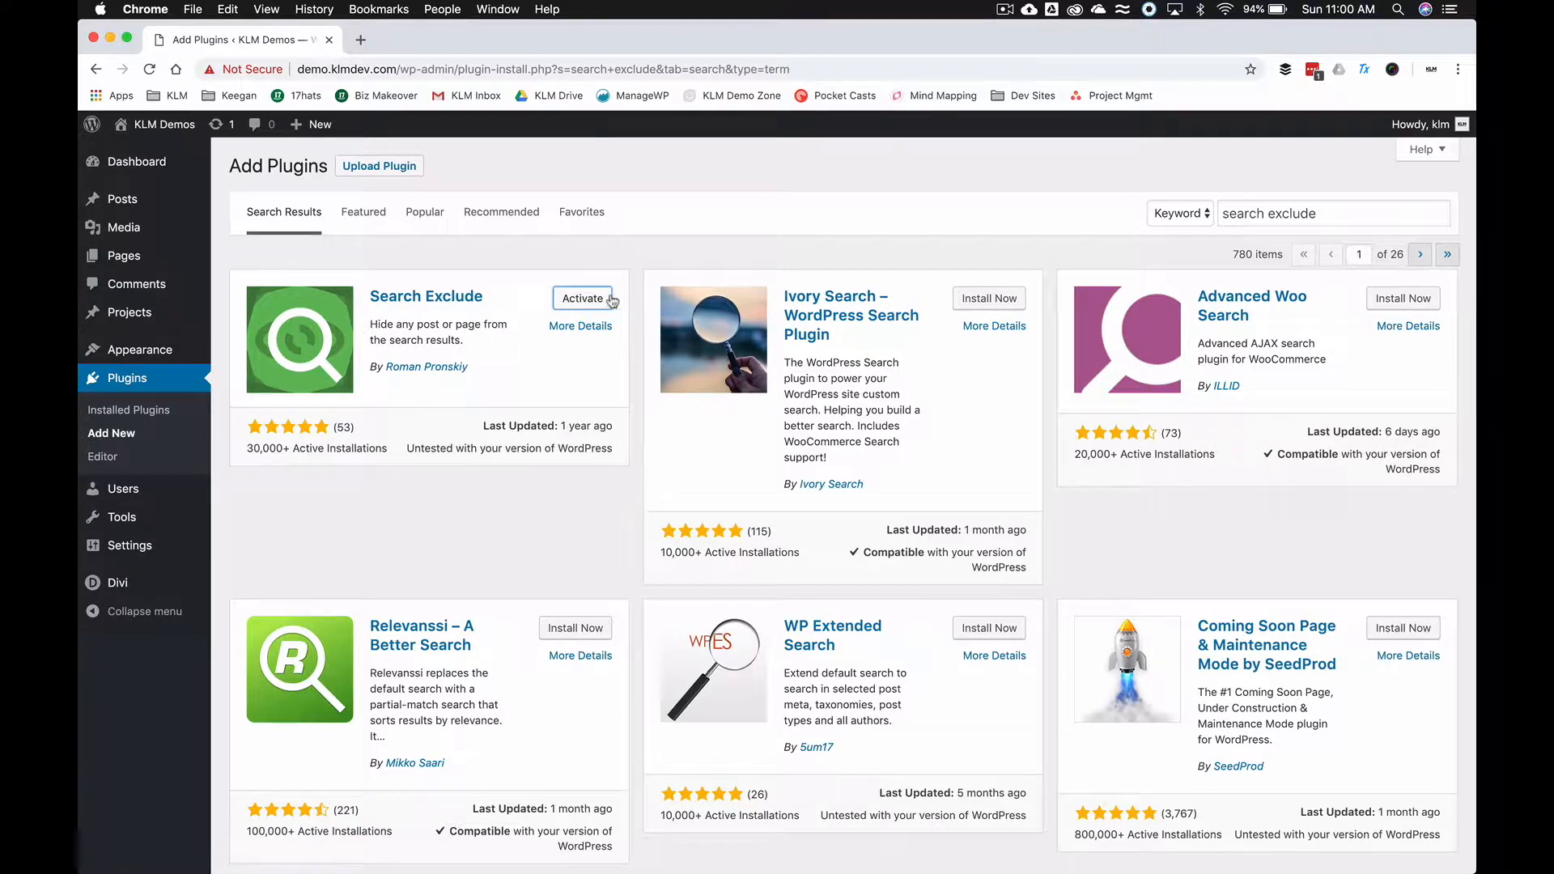
left_click(583, 297)
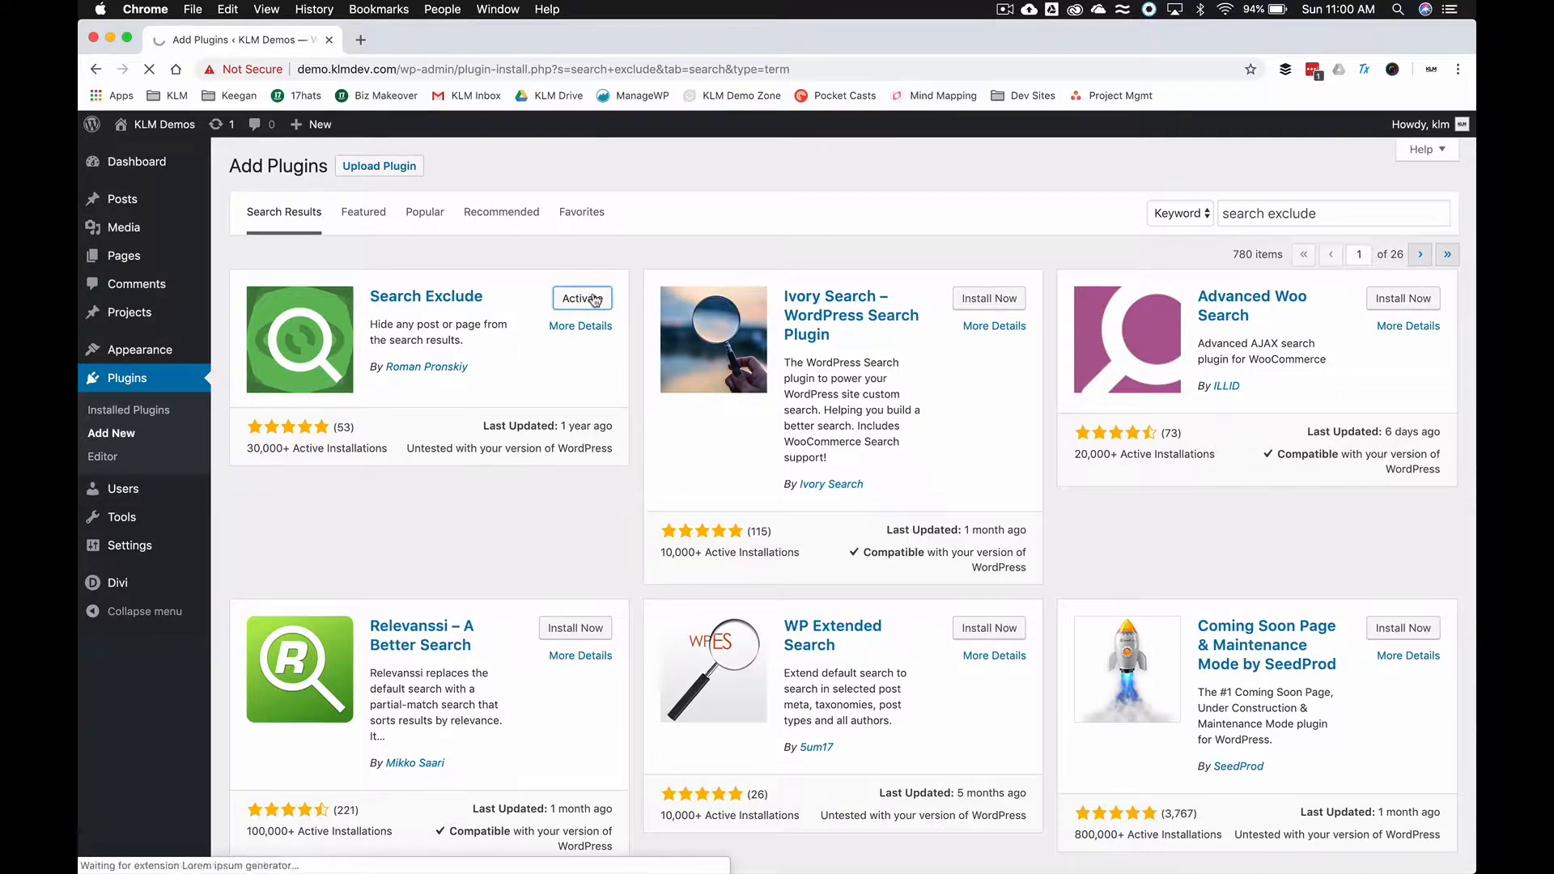
left_click(583, 297)
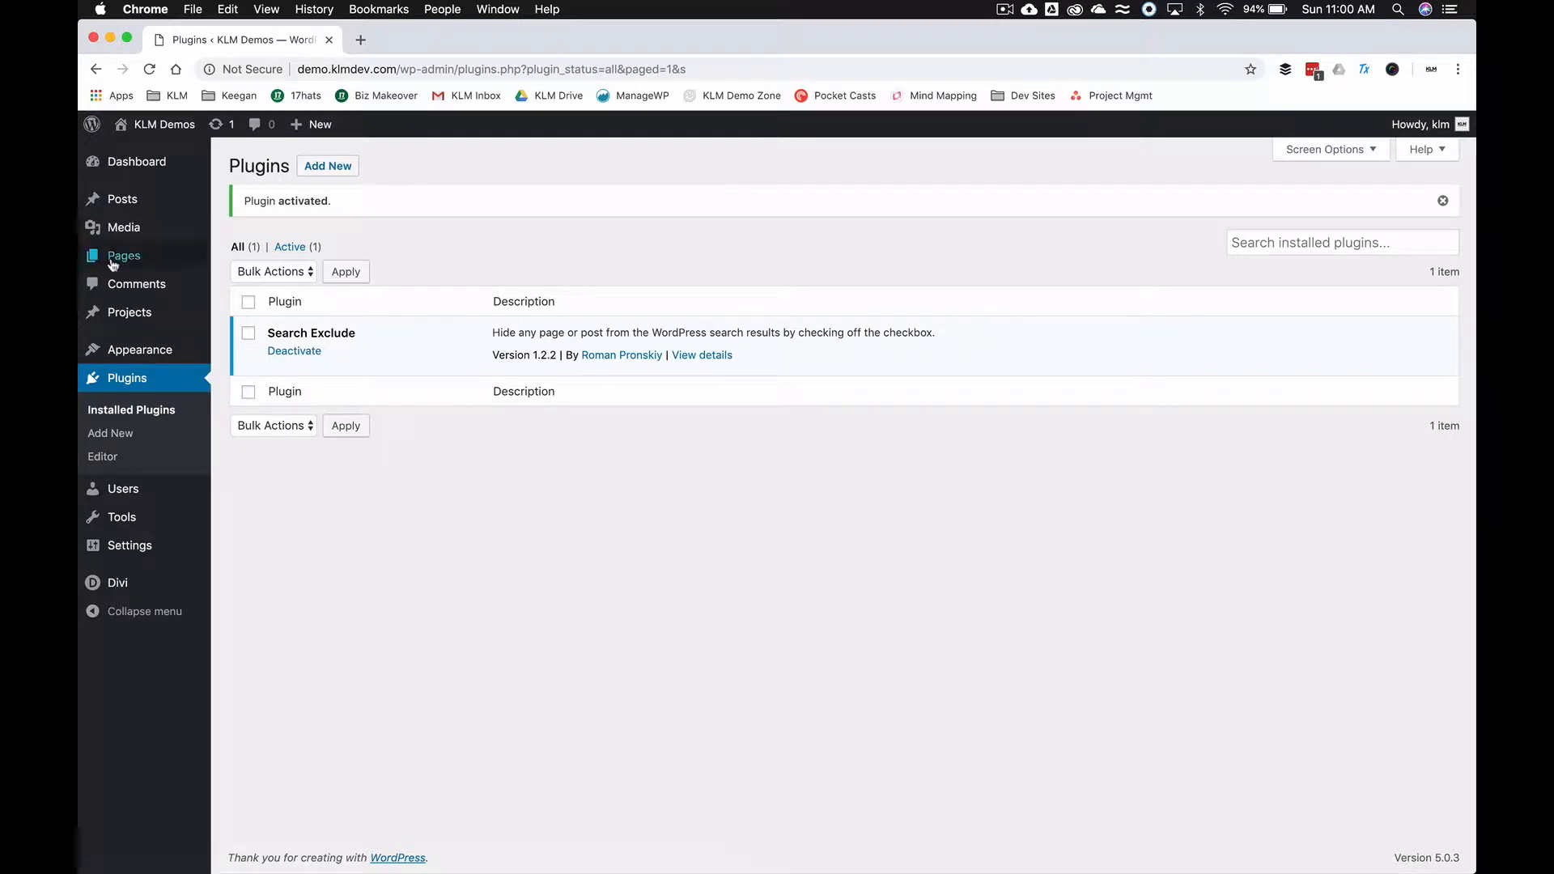
mouse_move(125, 199)
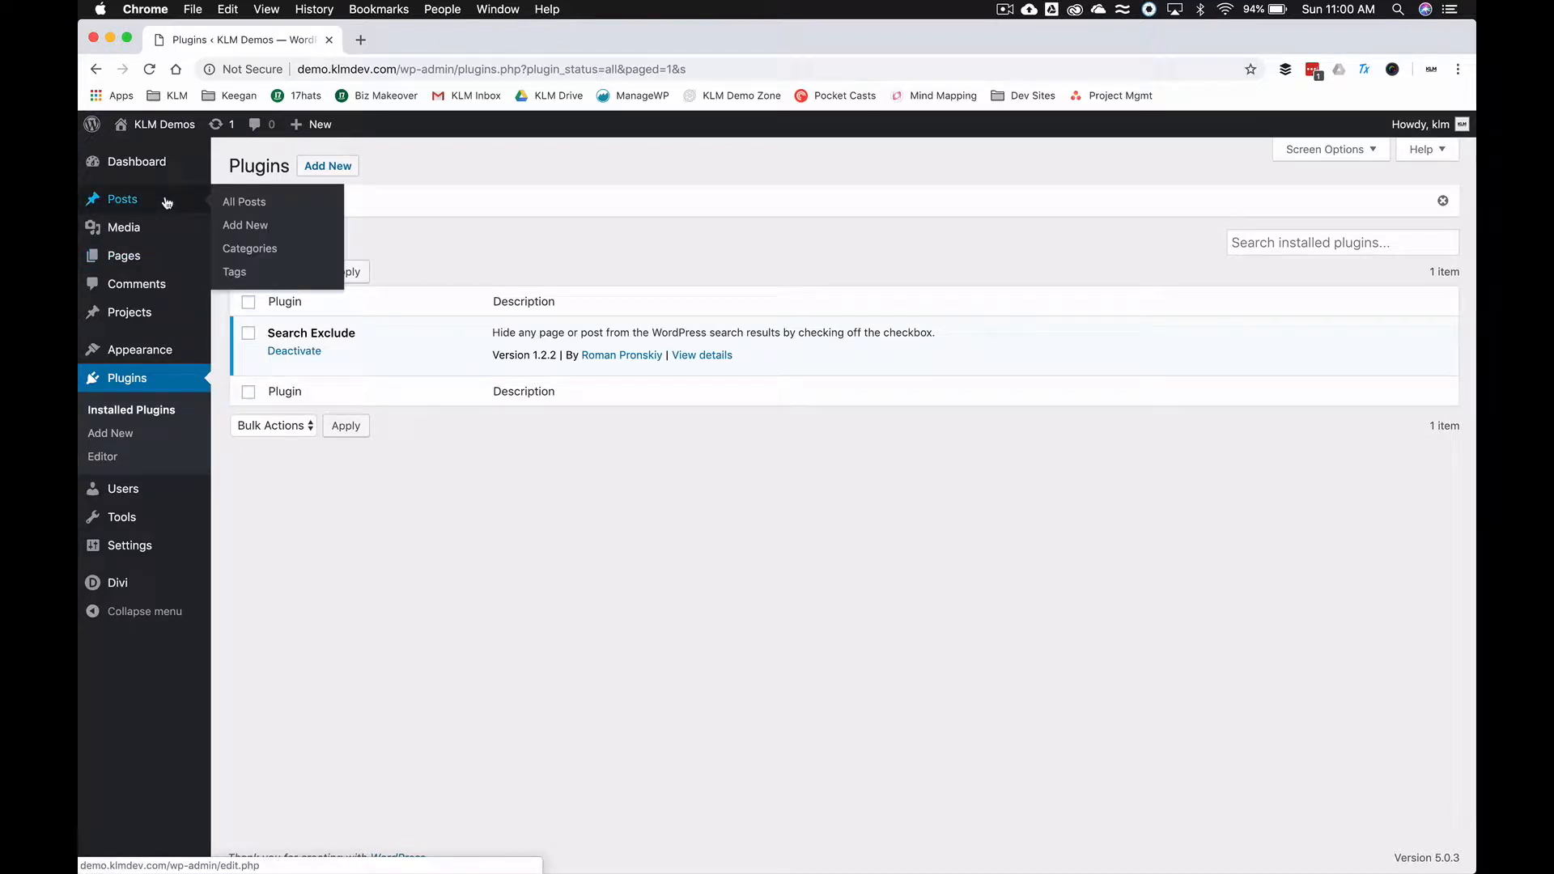
Edit the Hello world! post from All Posts, dismiss the welcome tip and update it unchanged.
left_click(243, 201)
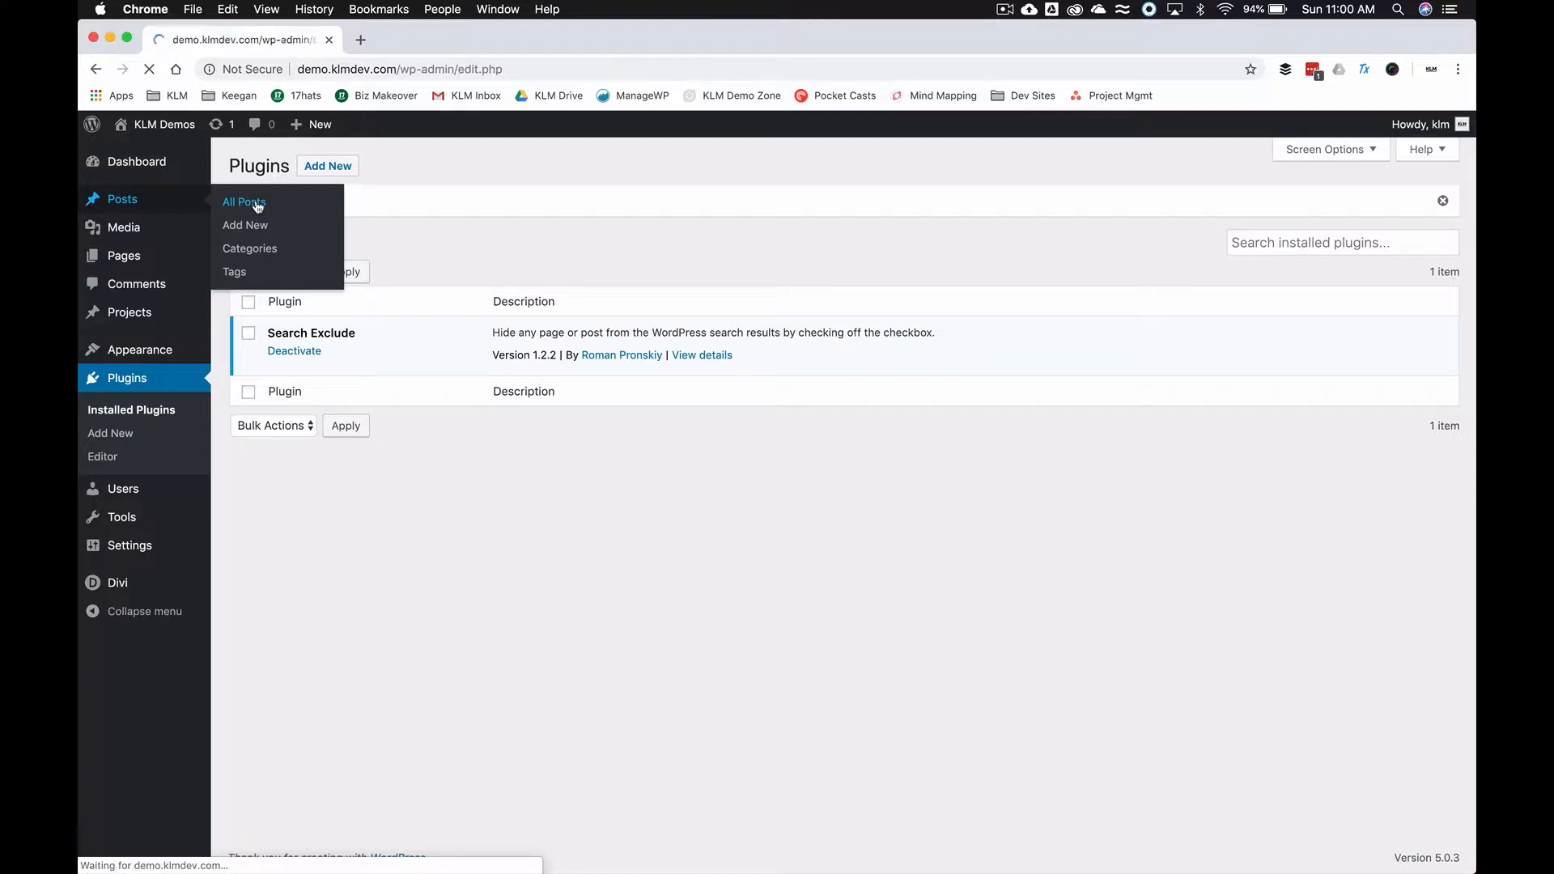
left_click(243, 201)
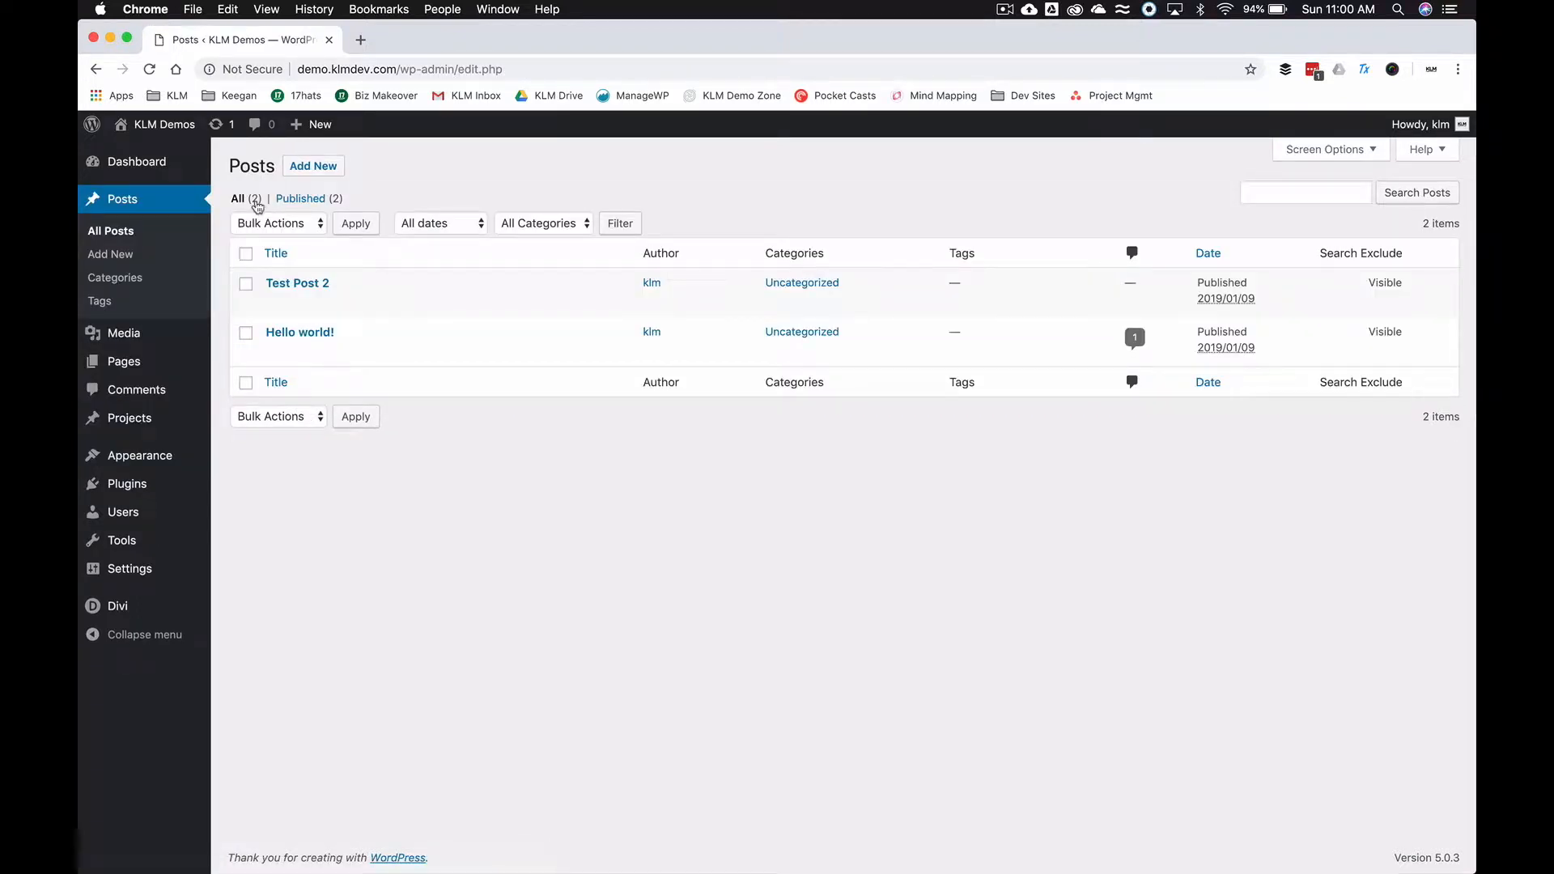
mouse_move(300, 332)
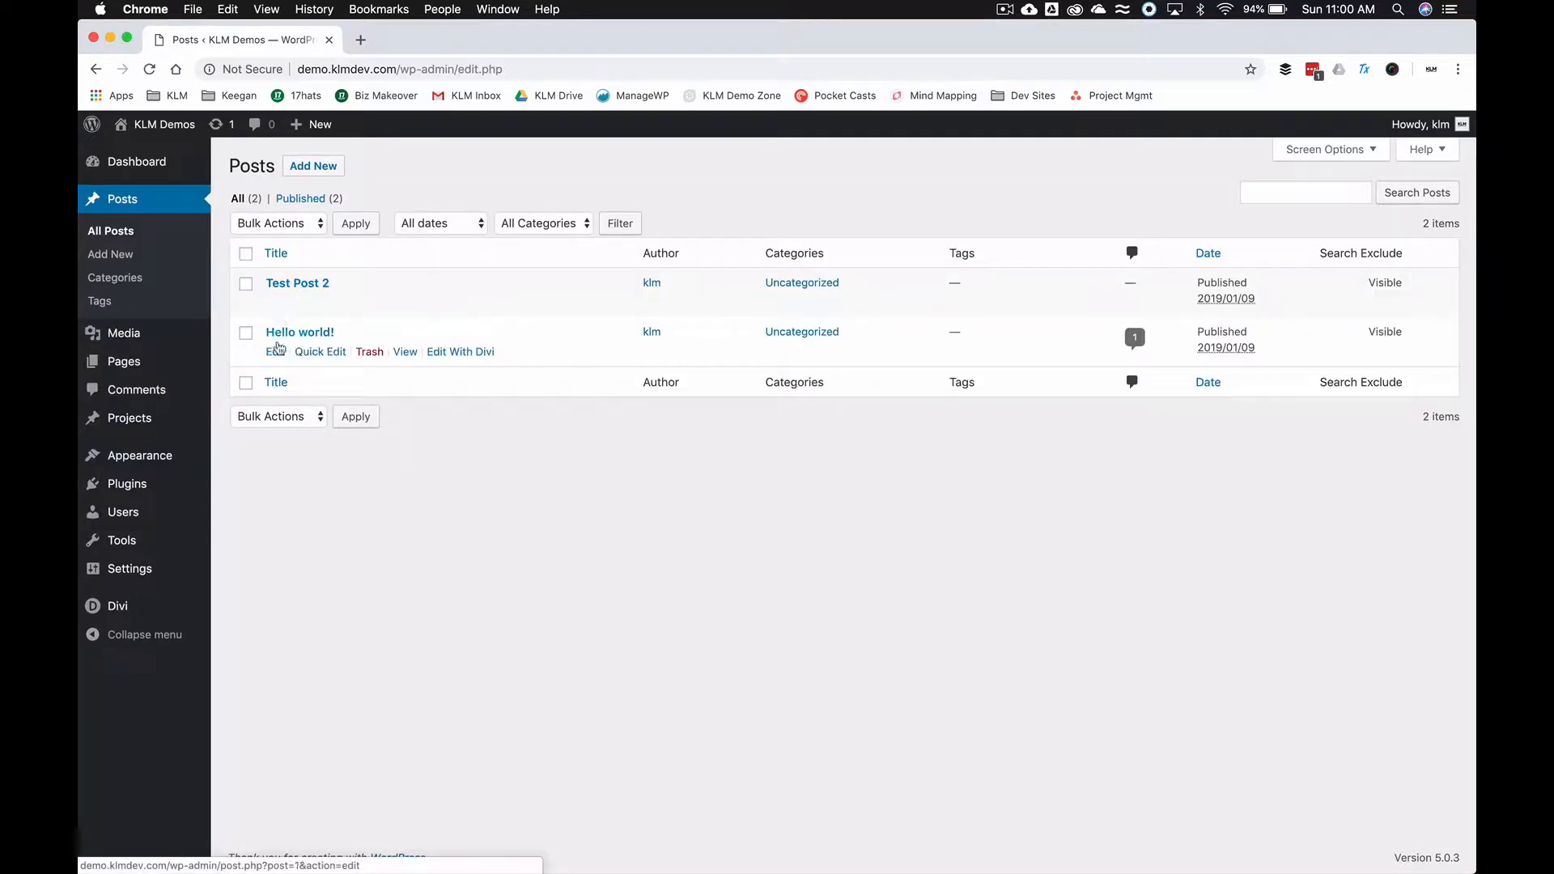
left_click(275, 351)
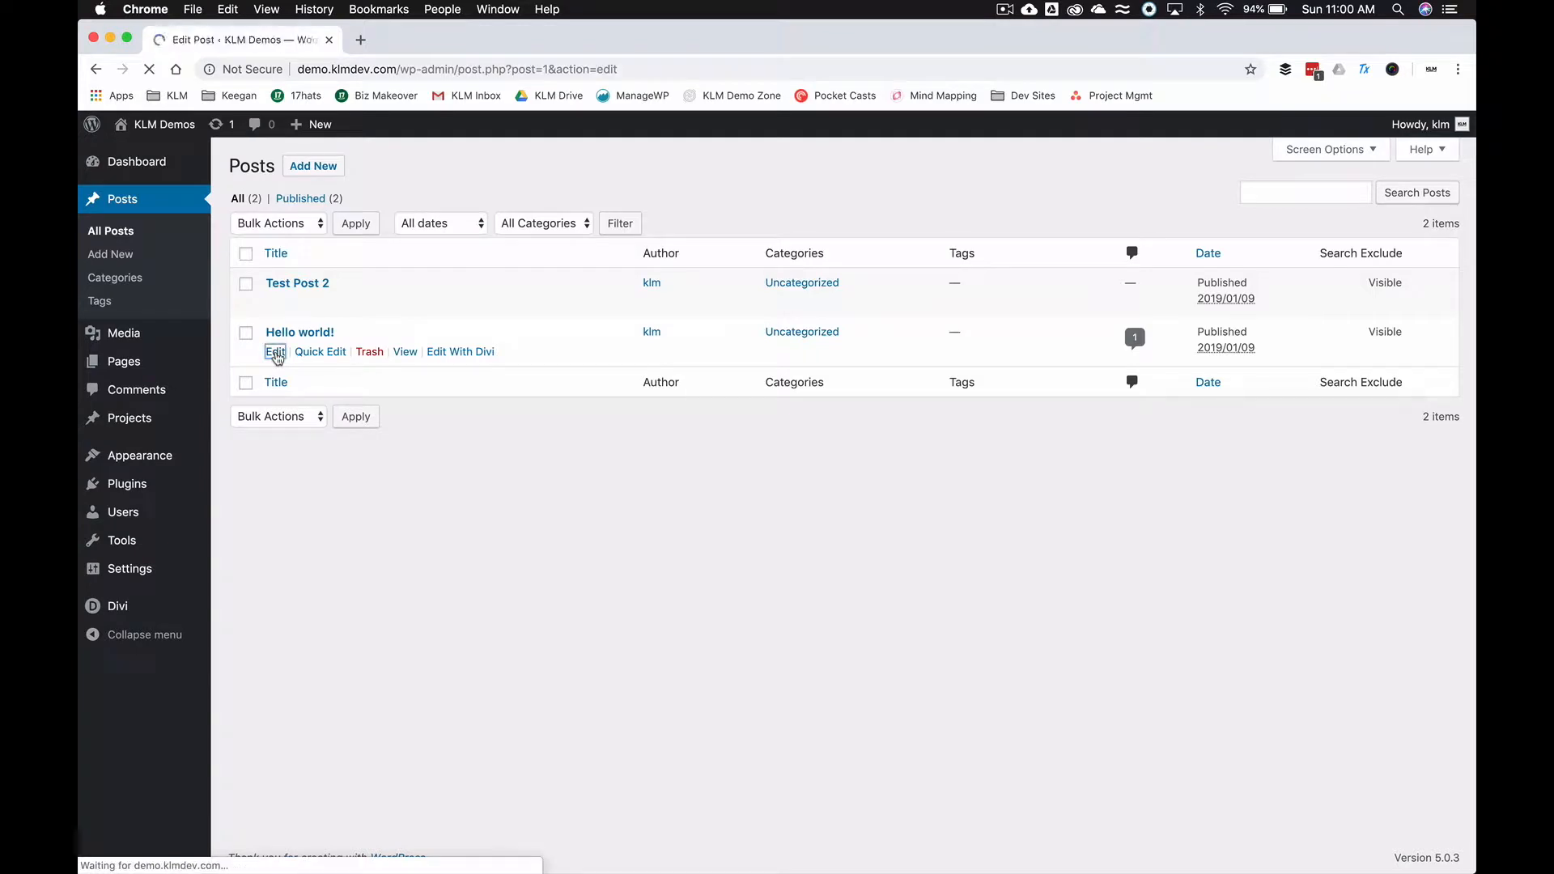
left_click(275, 353)
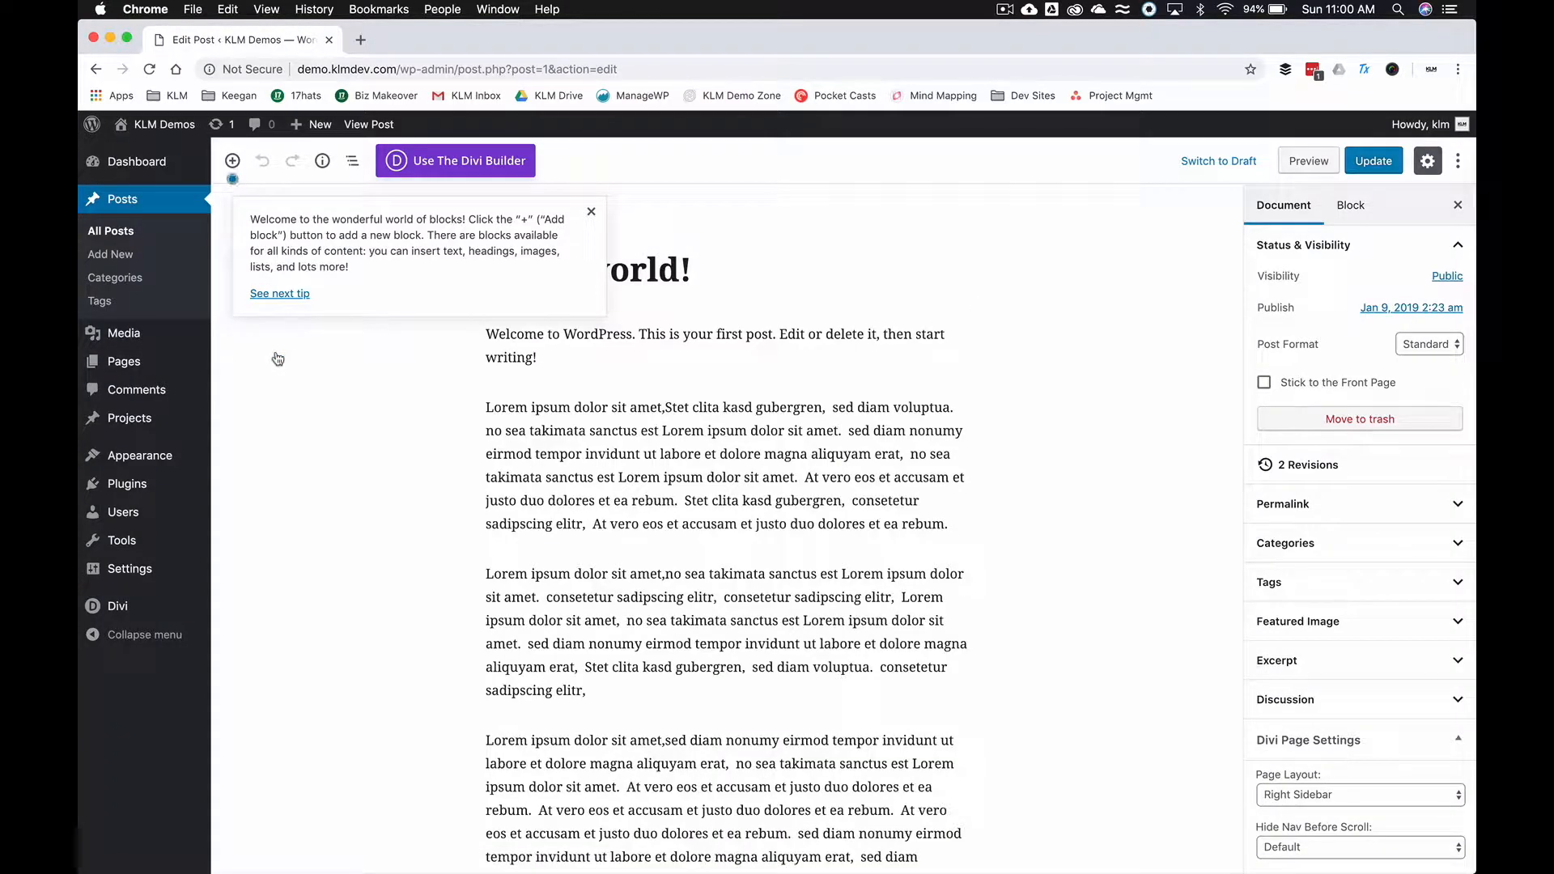
left_click(591, 211)
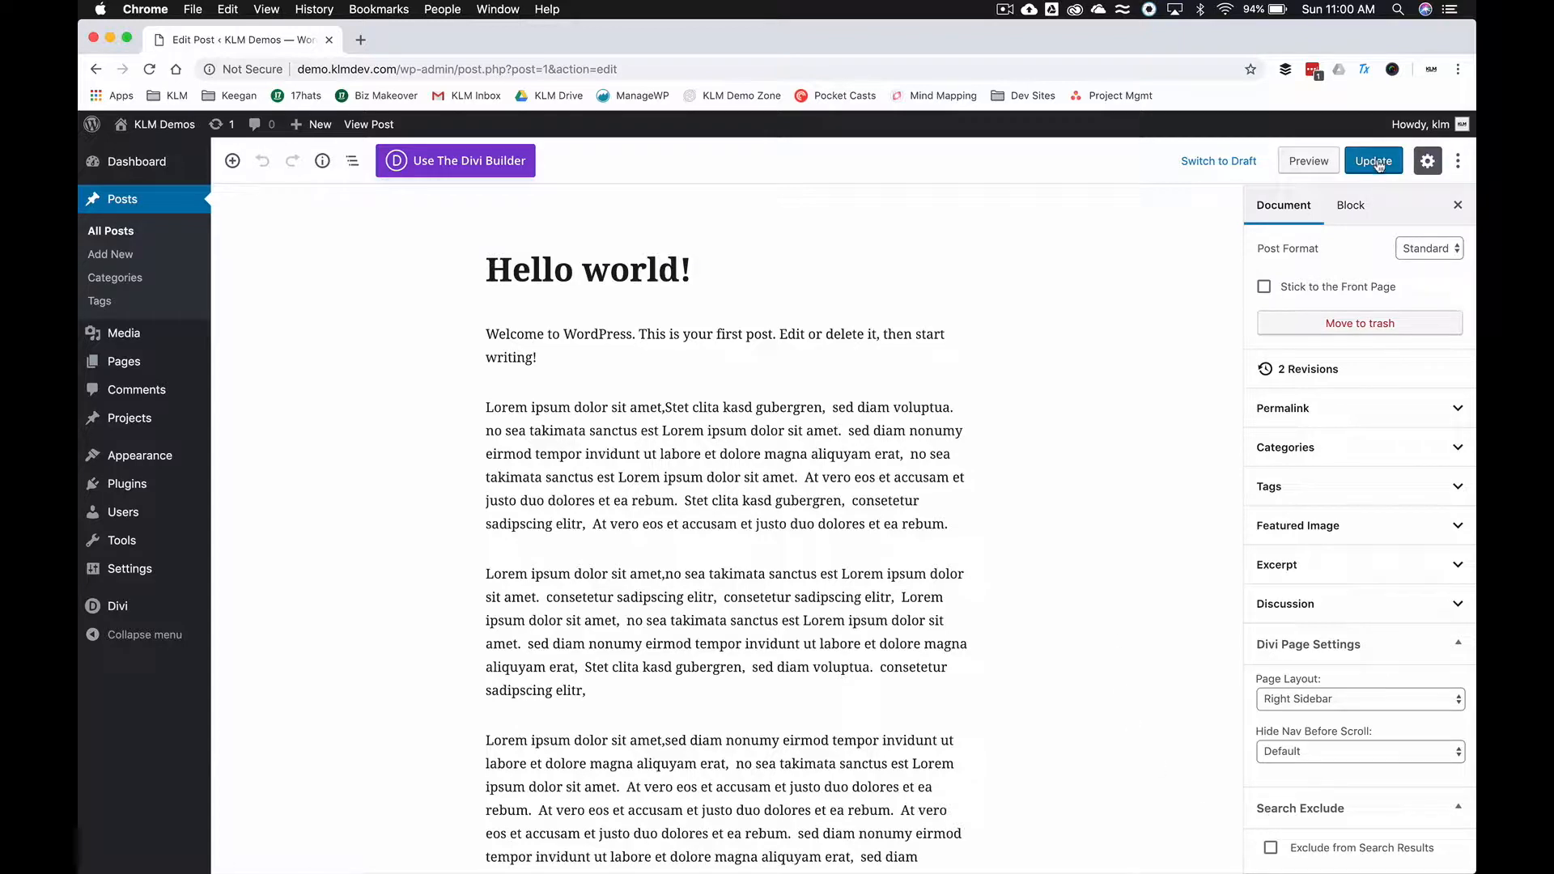
left_click(1372, 160)
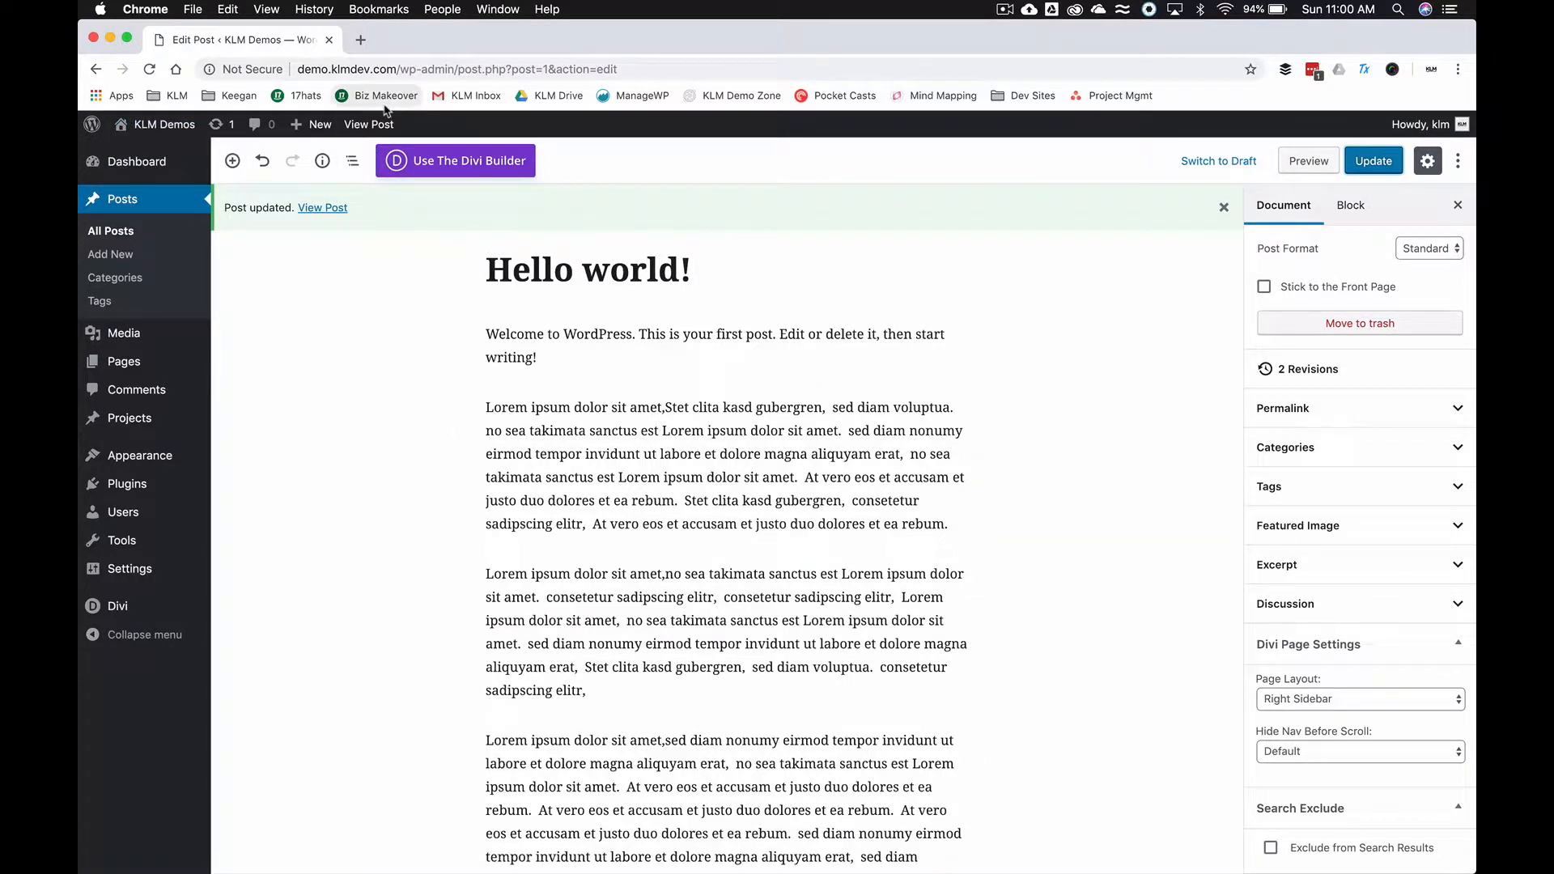
View the updated Hello world! post on the live site and begin a 'hell' search.
left_click(322, 207)
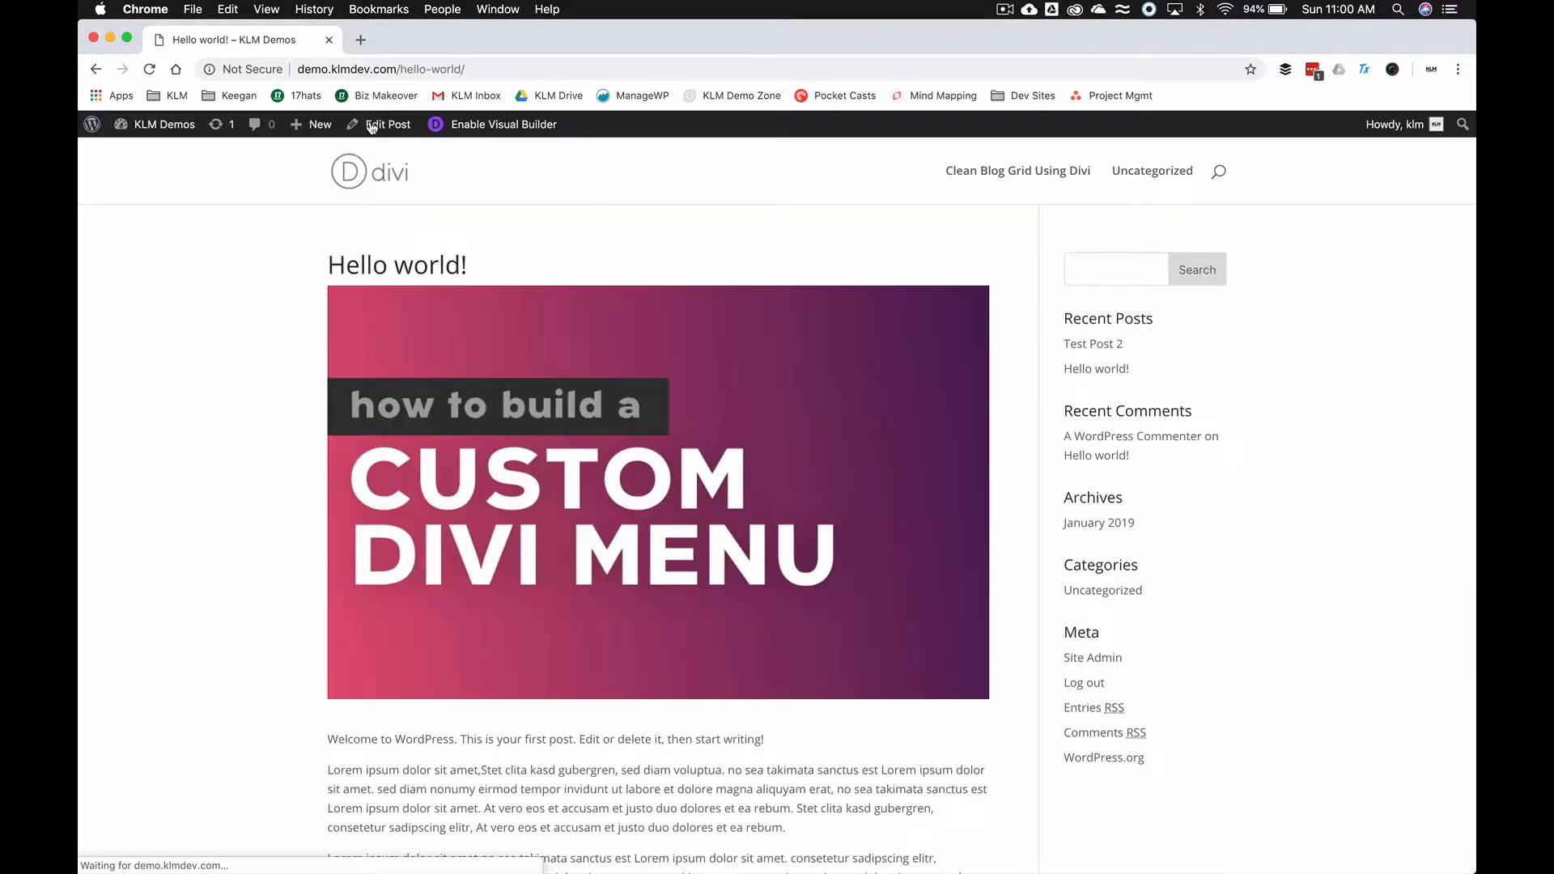
type("hell")
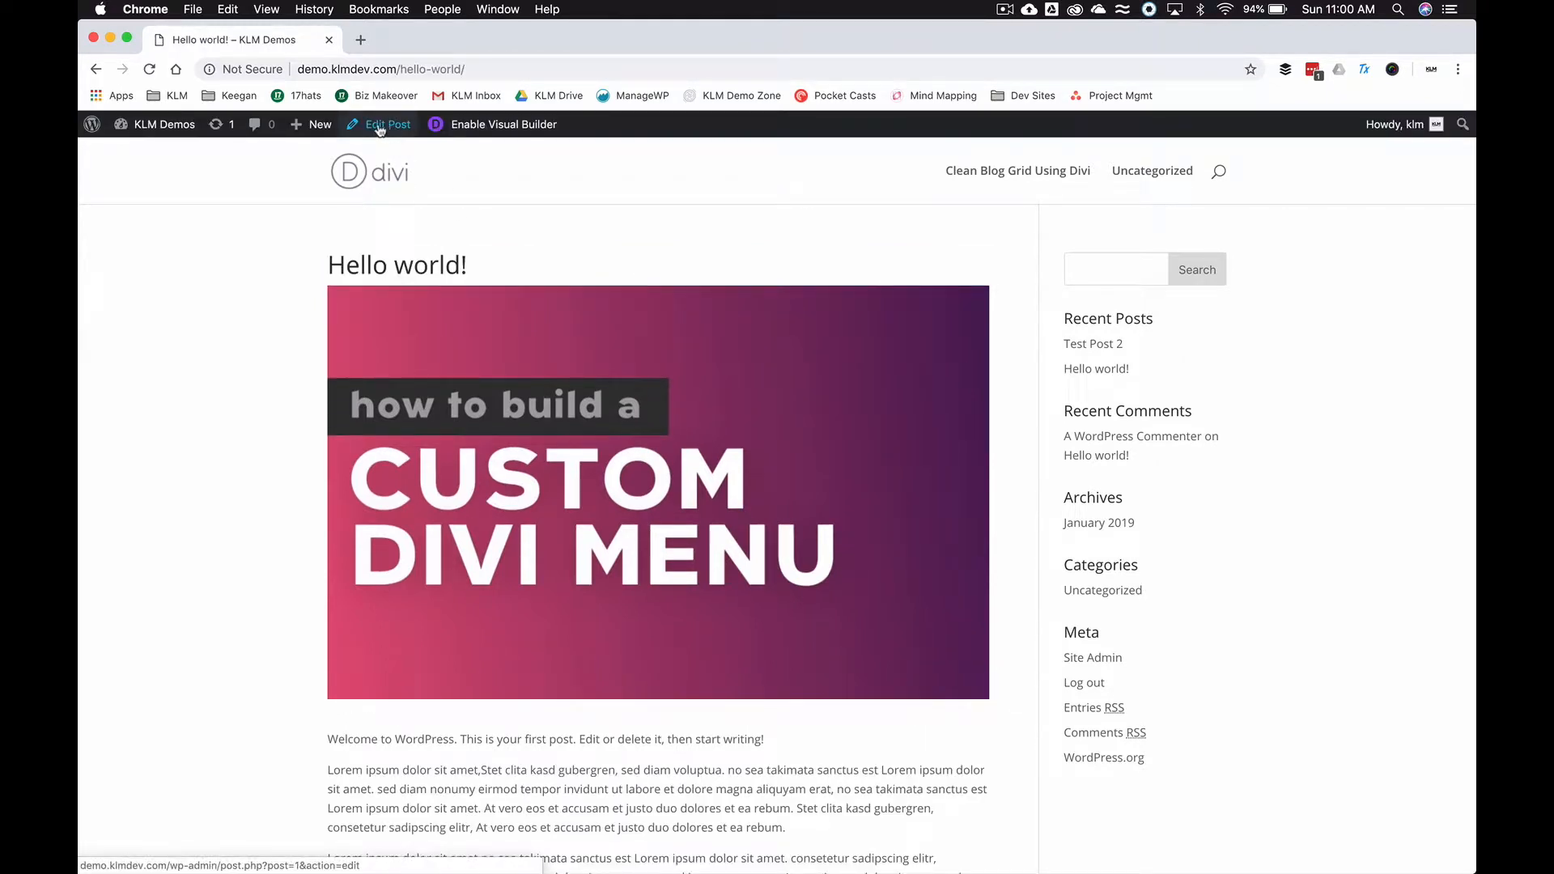
Enable Exclude from Search Results on Hello world!, update it and view it live.
left_click(385, 123)
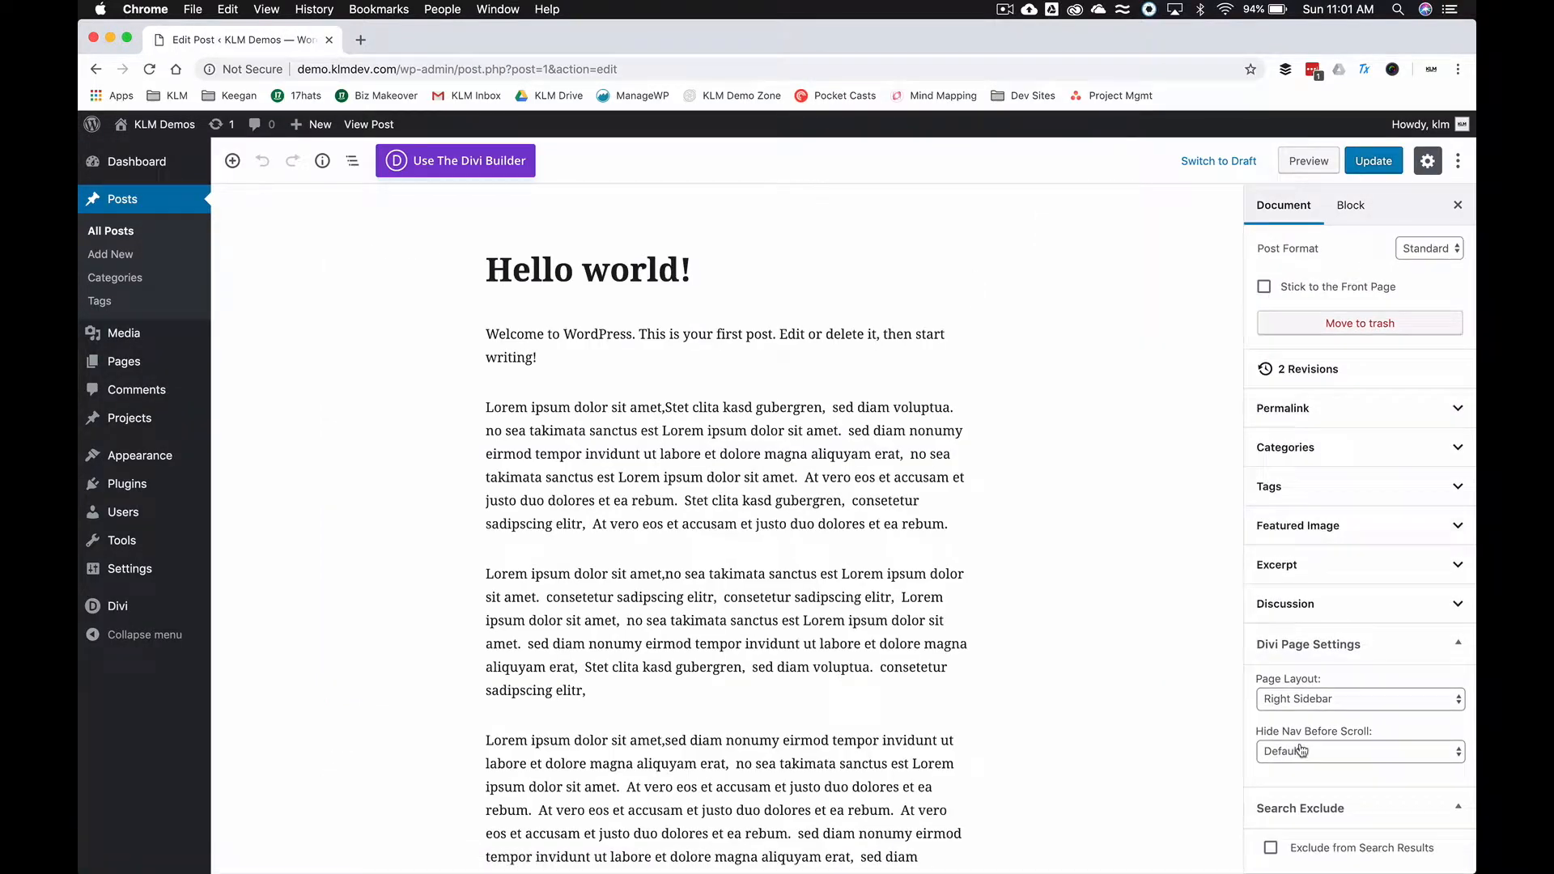
left_click(1269, 848)
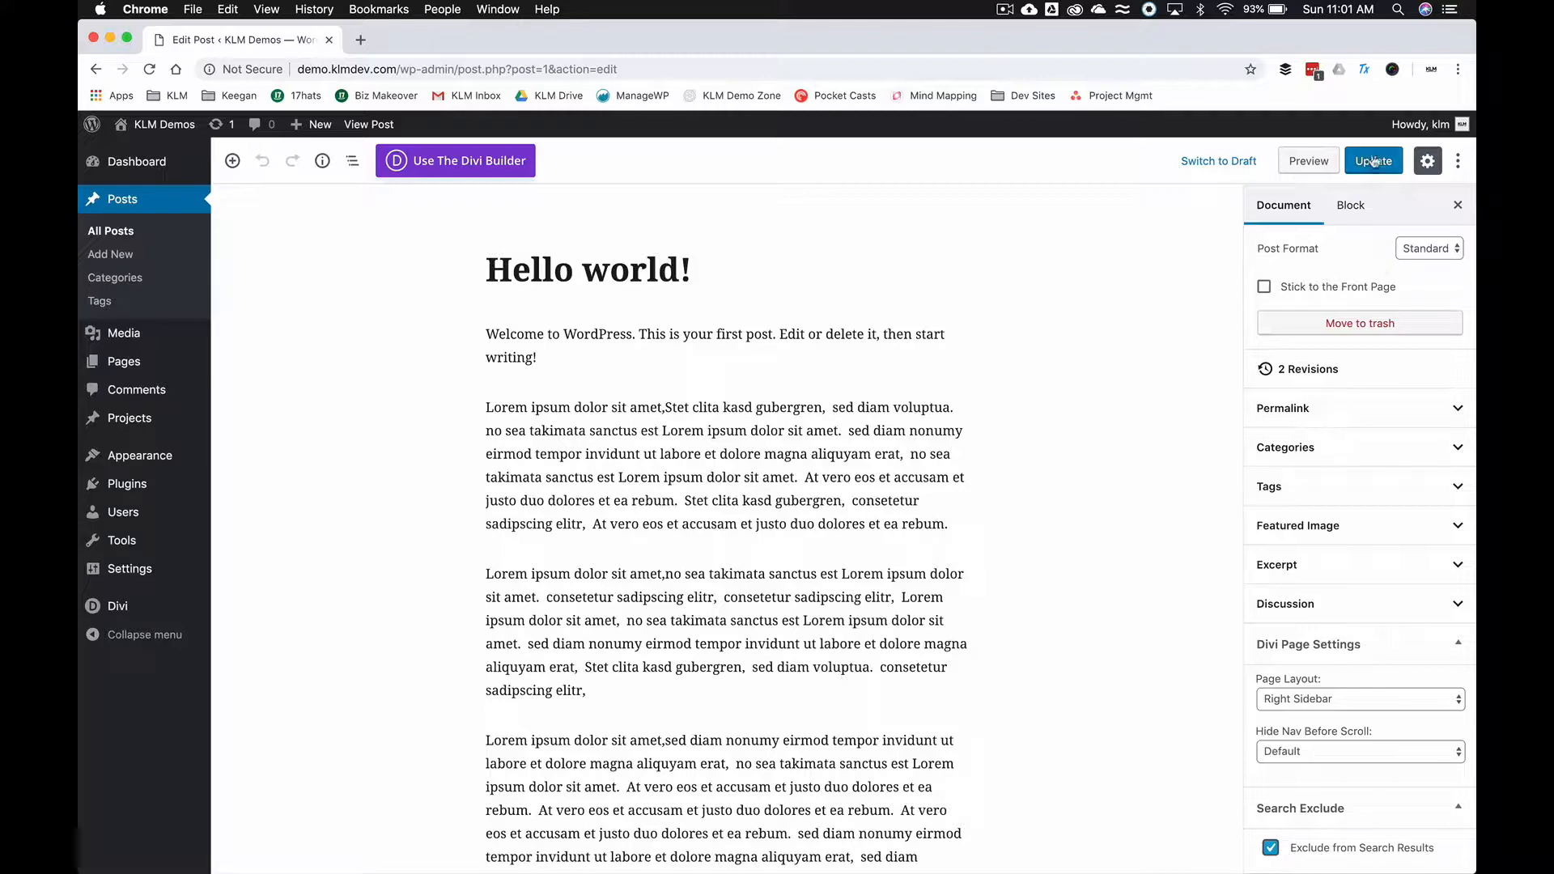
left_click(1372, 160)
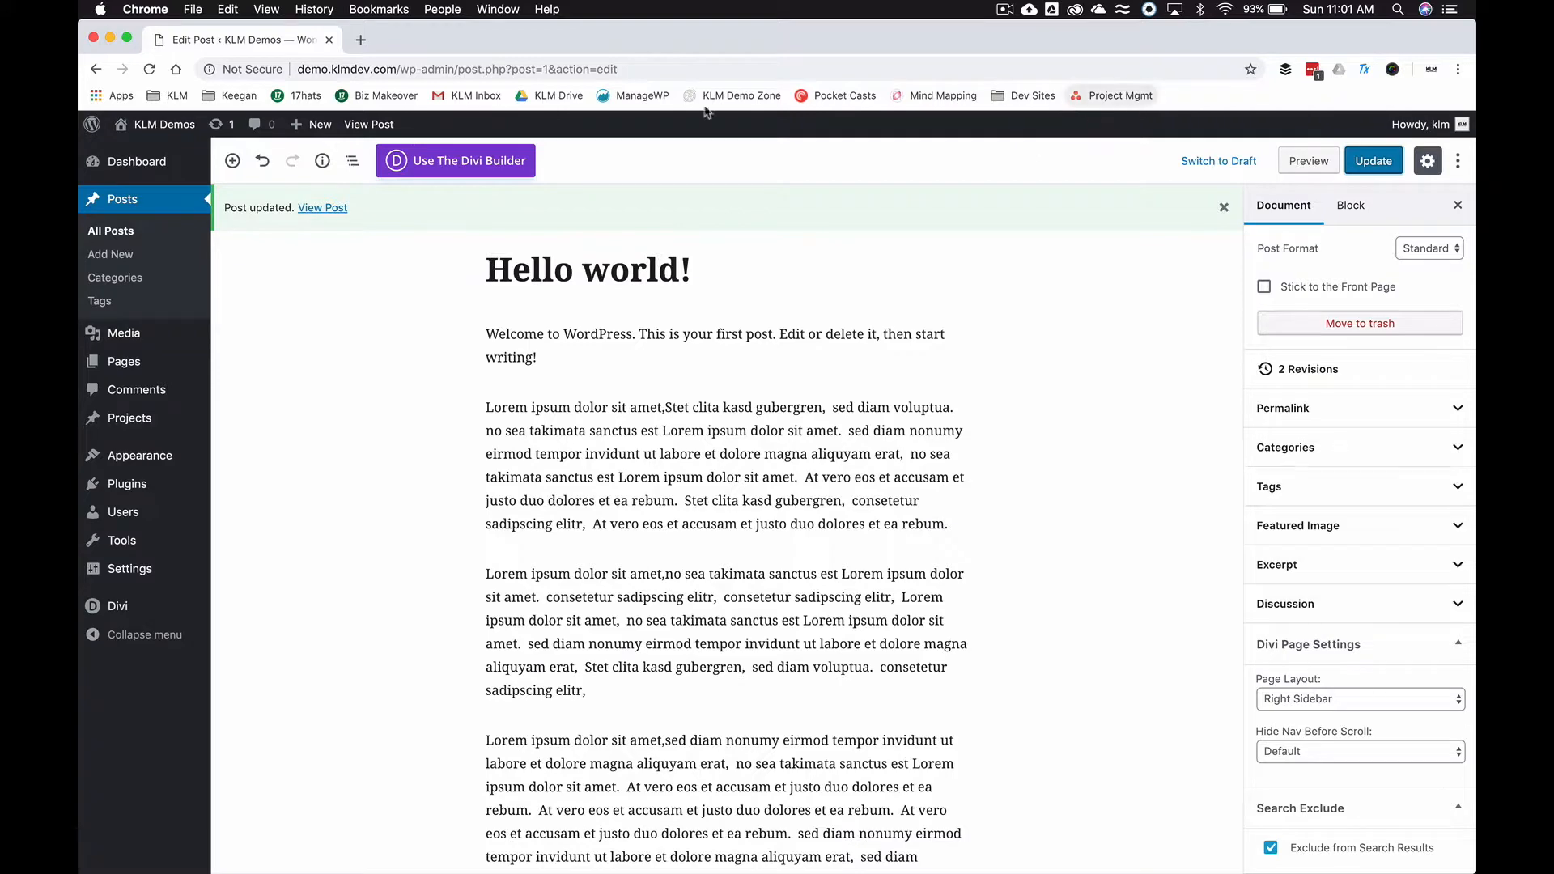
left_click(369, 123)
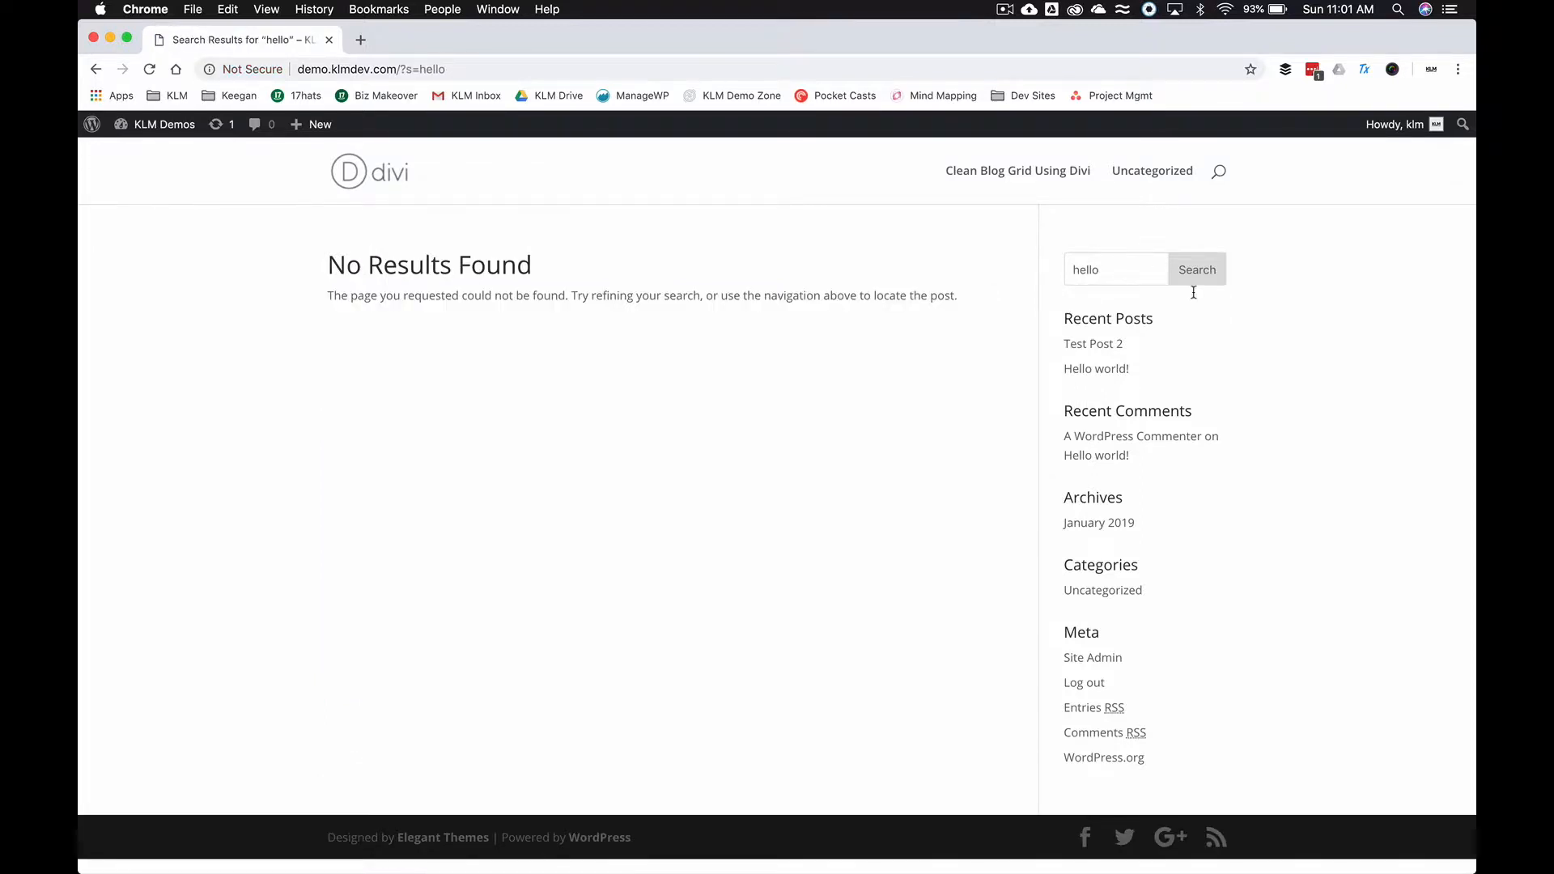
Return to the admin area and open the Pages list showing the Search Exclude column.
left_click(163, 123)
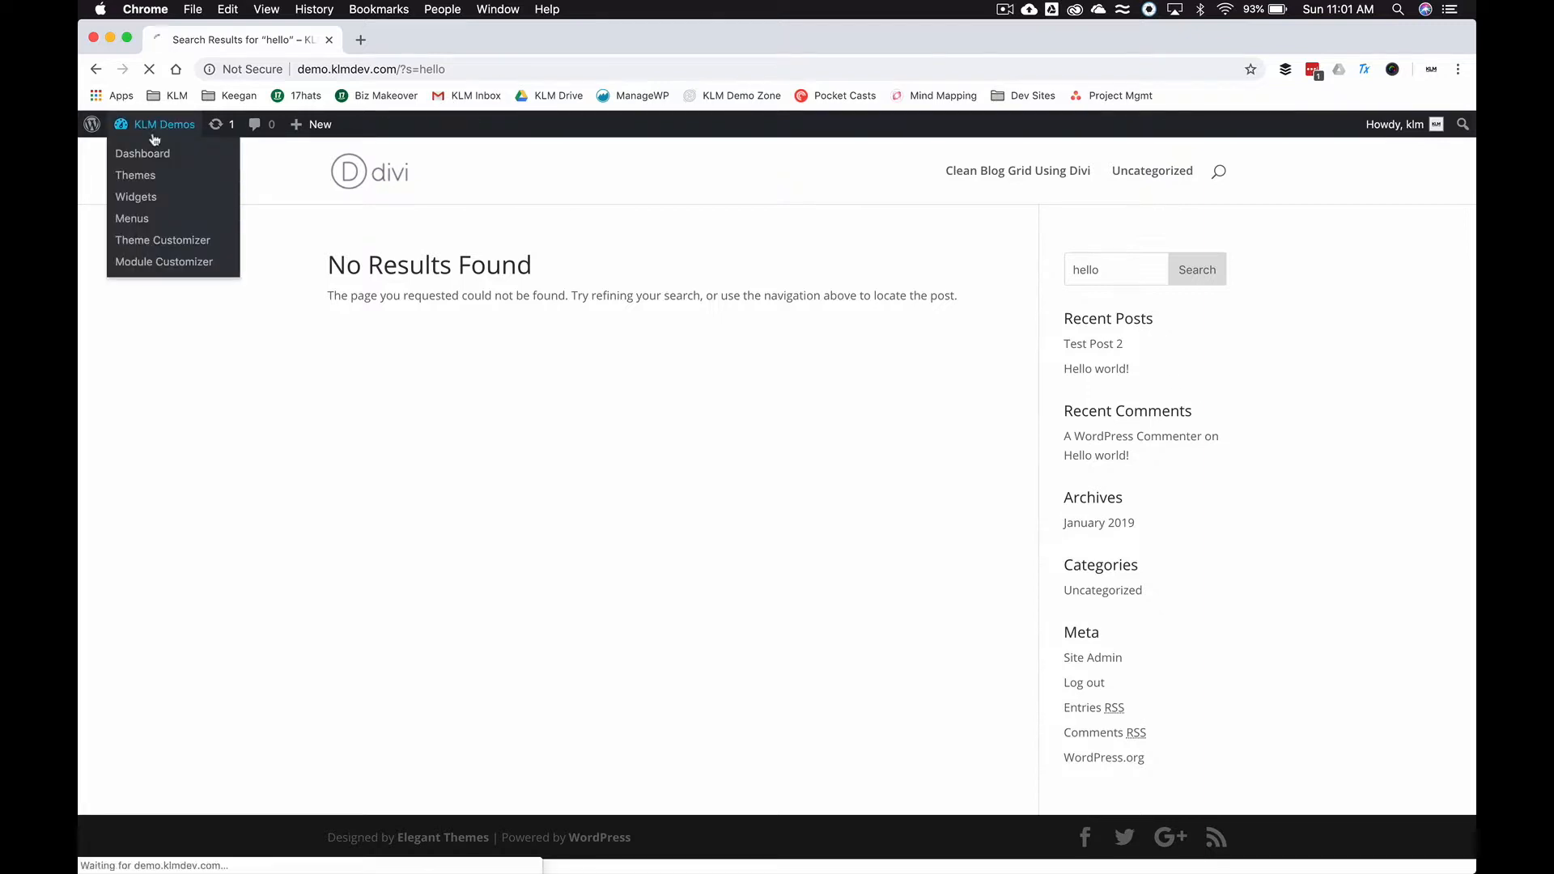
left_click(142, 154)
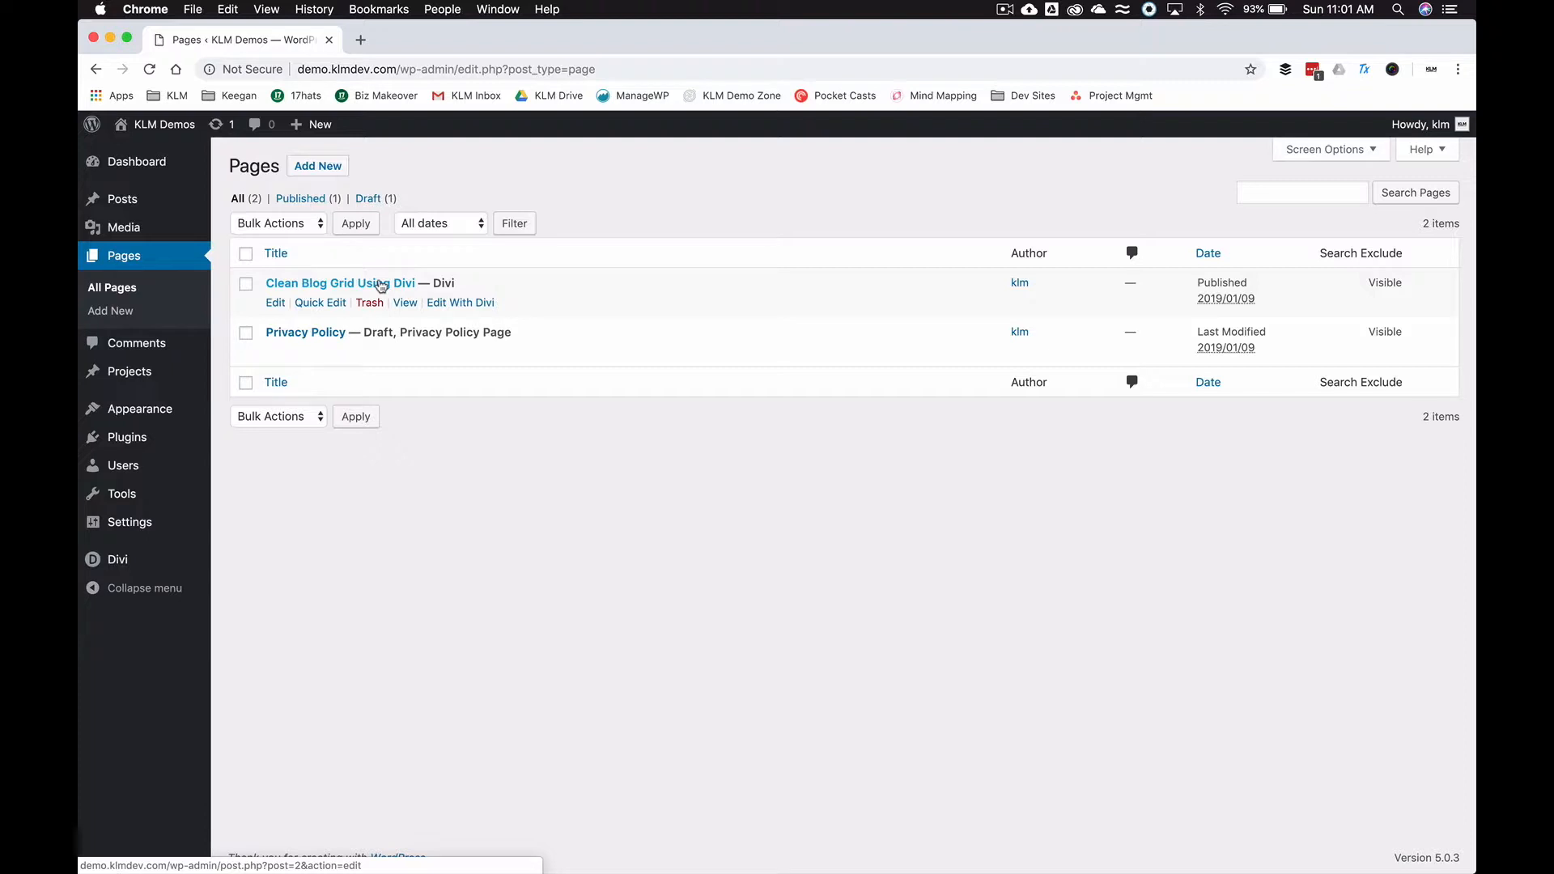
Edit the Clean Blog Grid Using Divi page and switch between the editor and live site tabs.
left_click(275, 303)
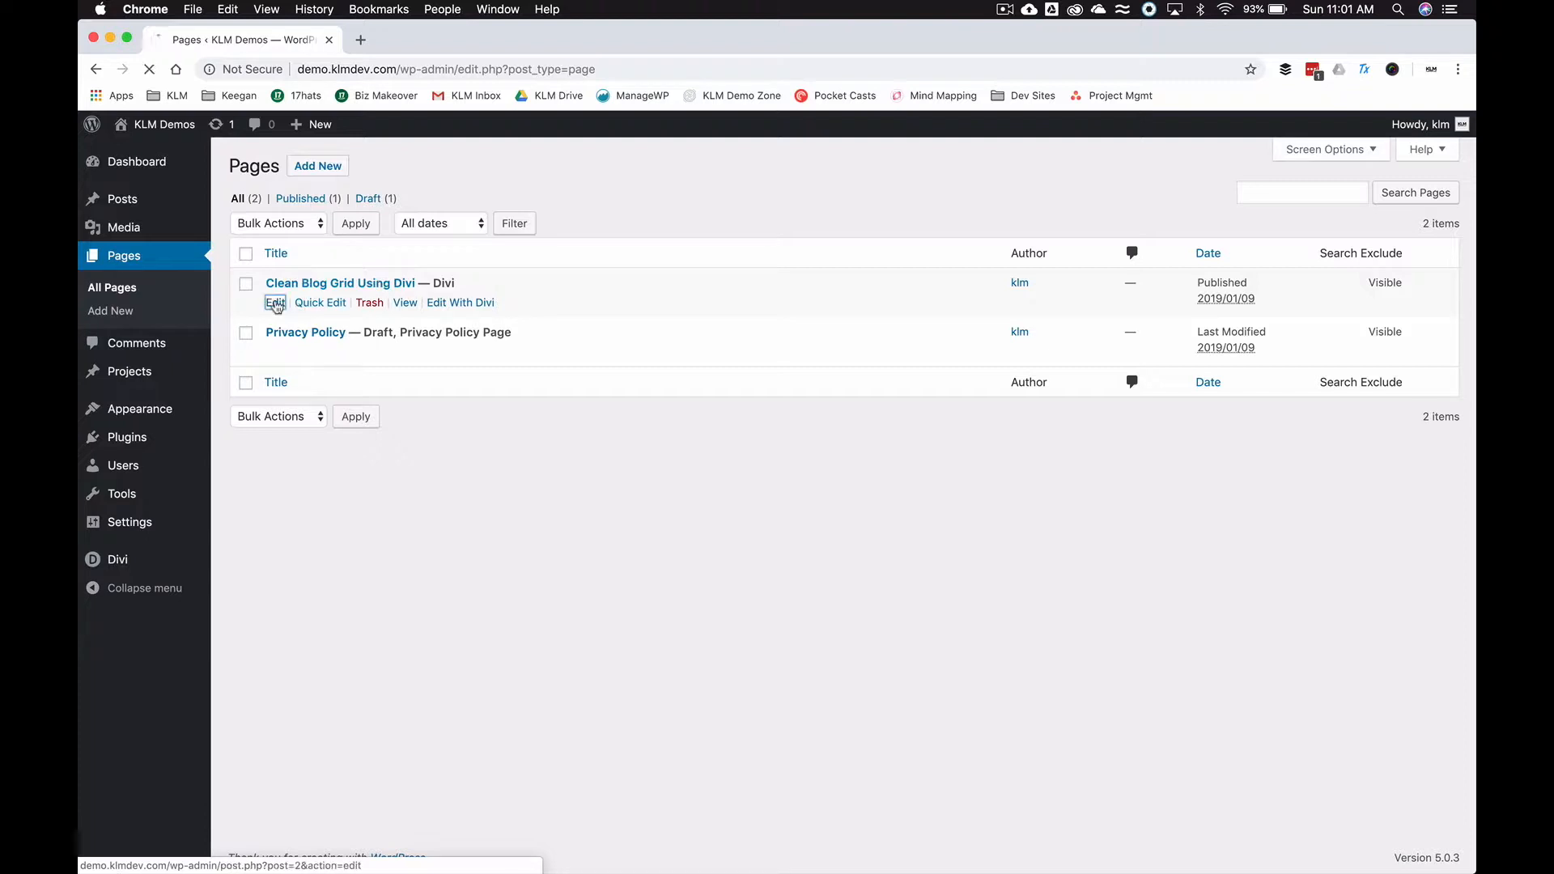
left_click(275, 303)
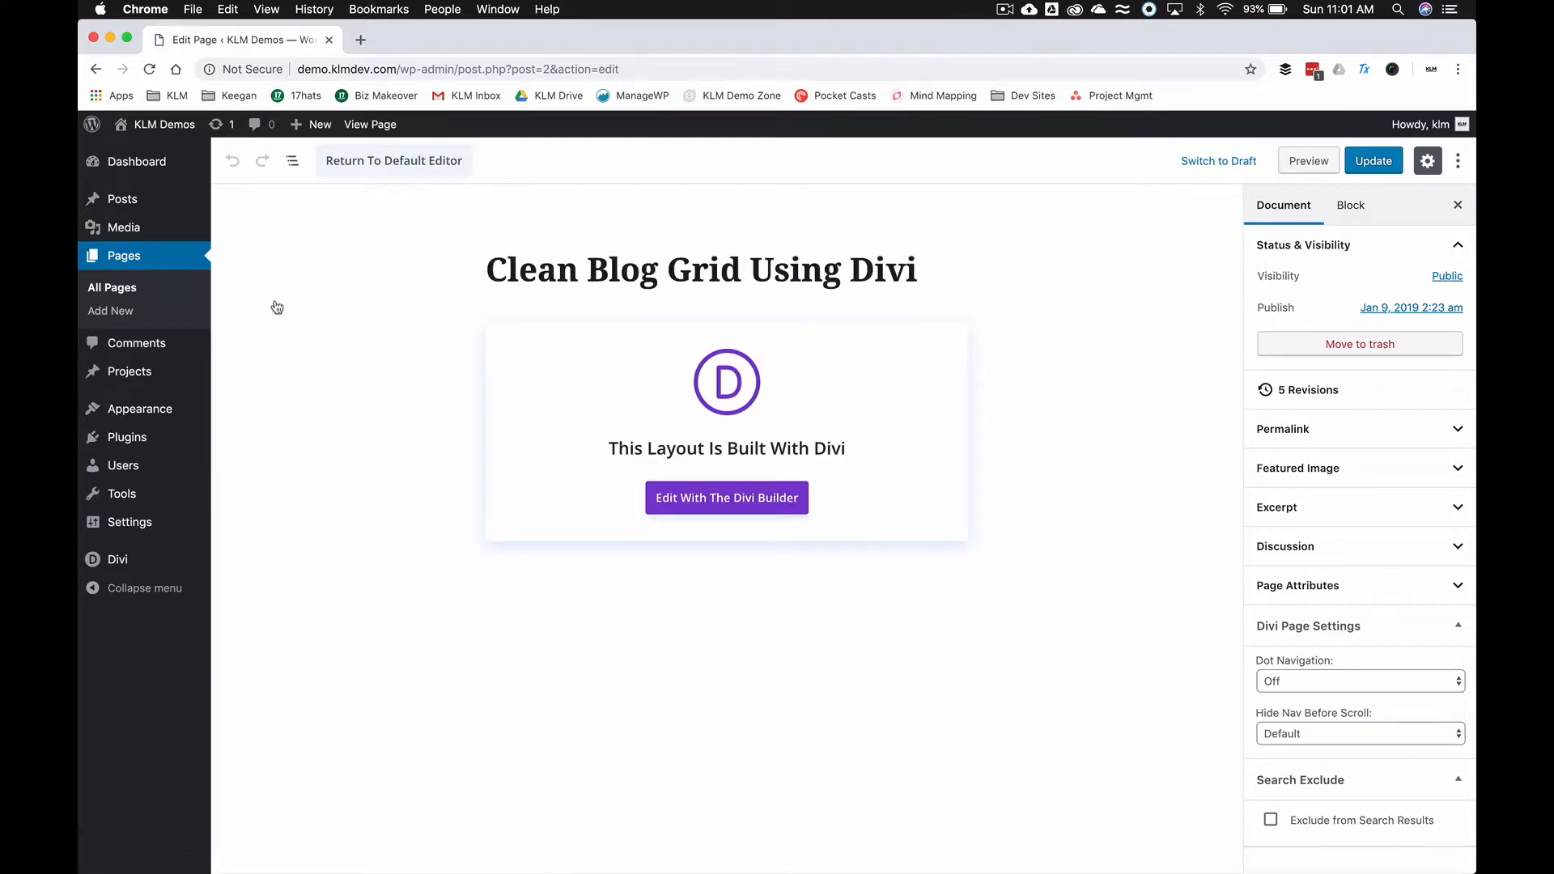
mouse_move(402, 129)
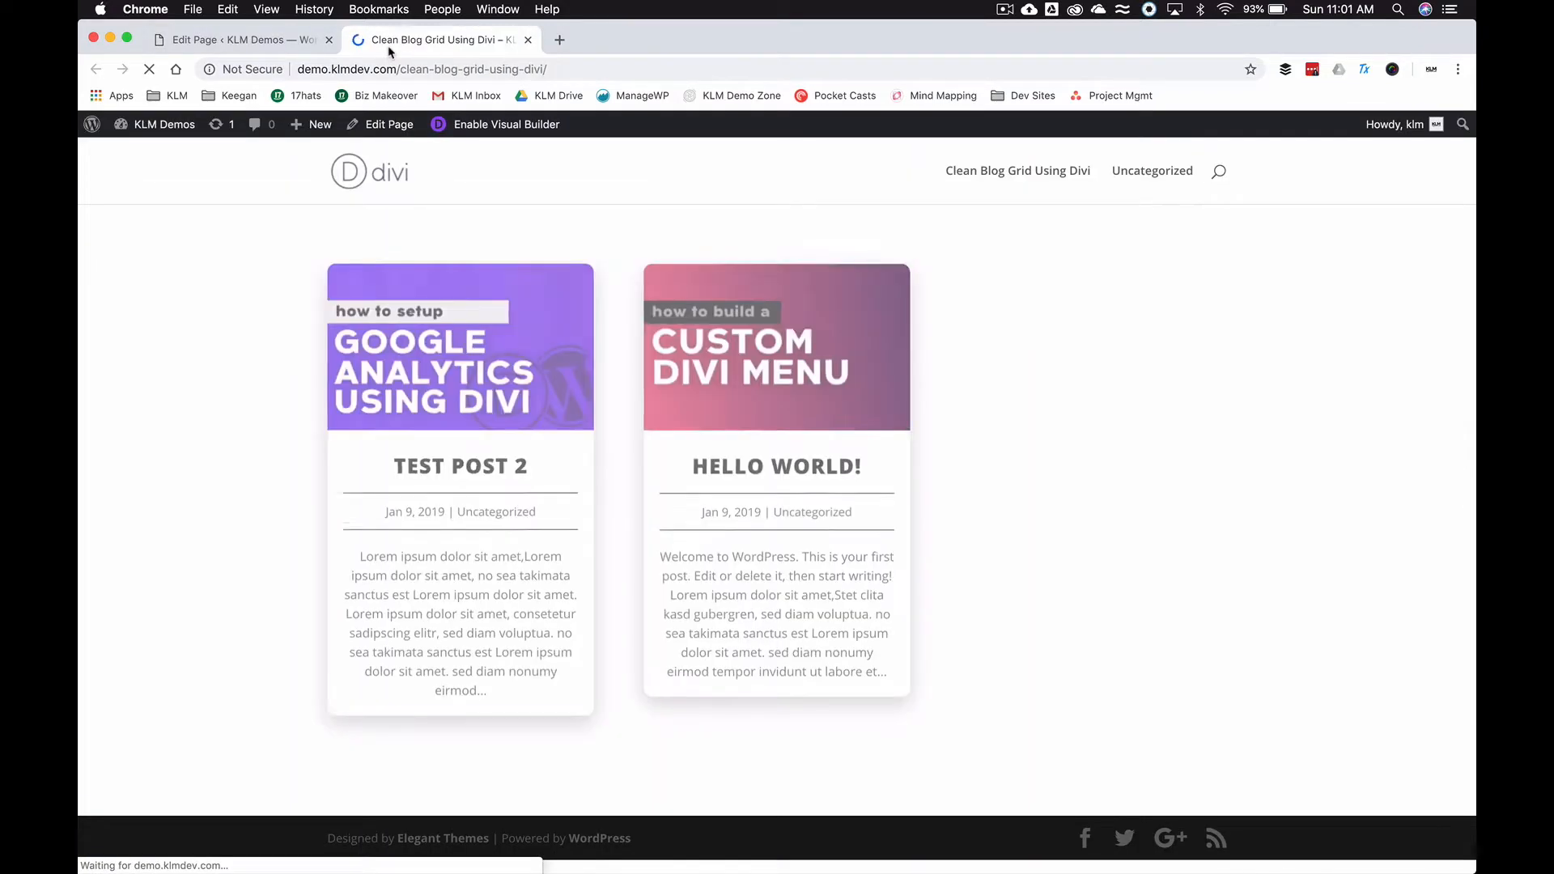
left_click(234, 39)
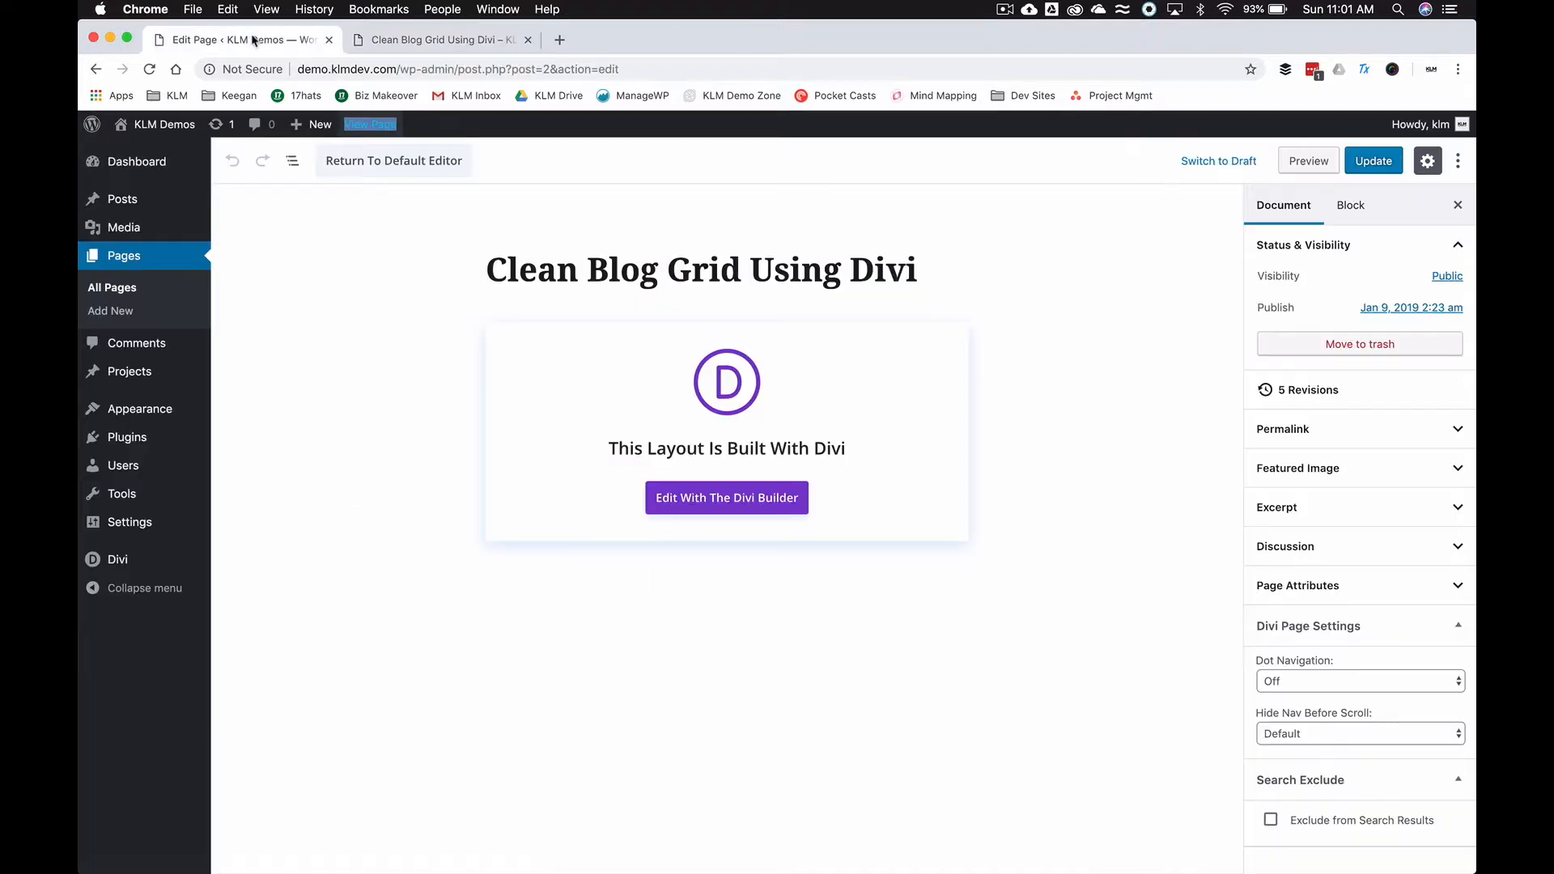
mouse_move(670, 219)
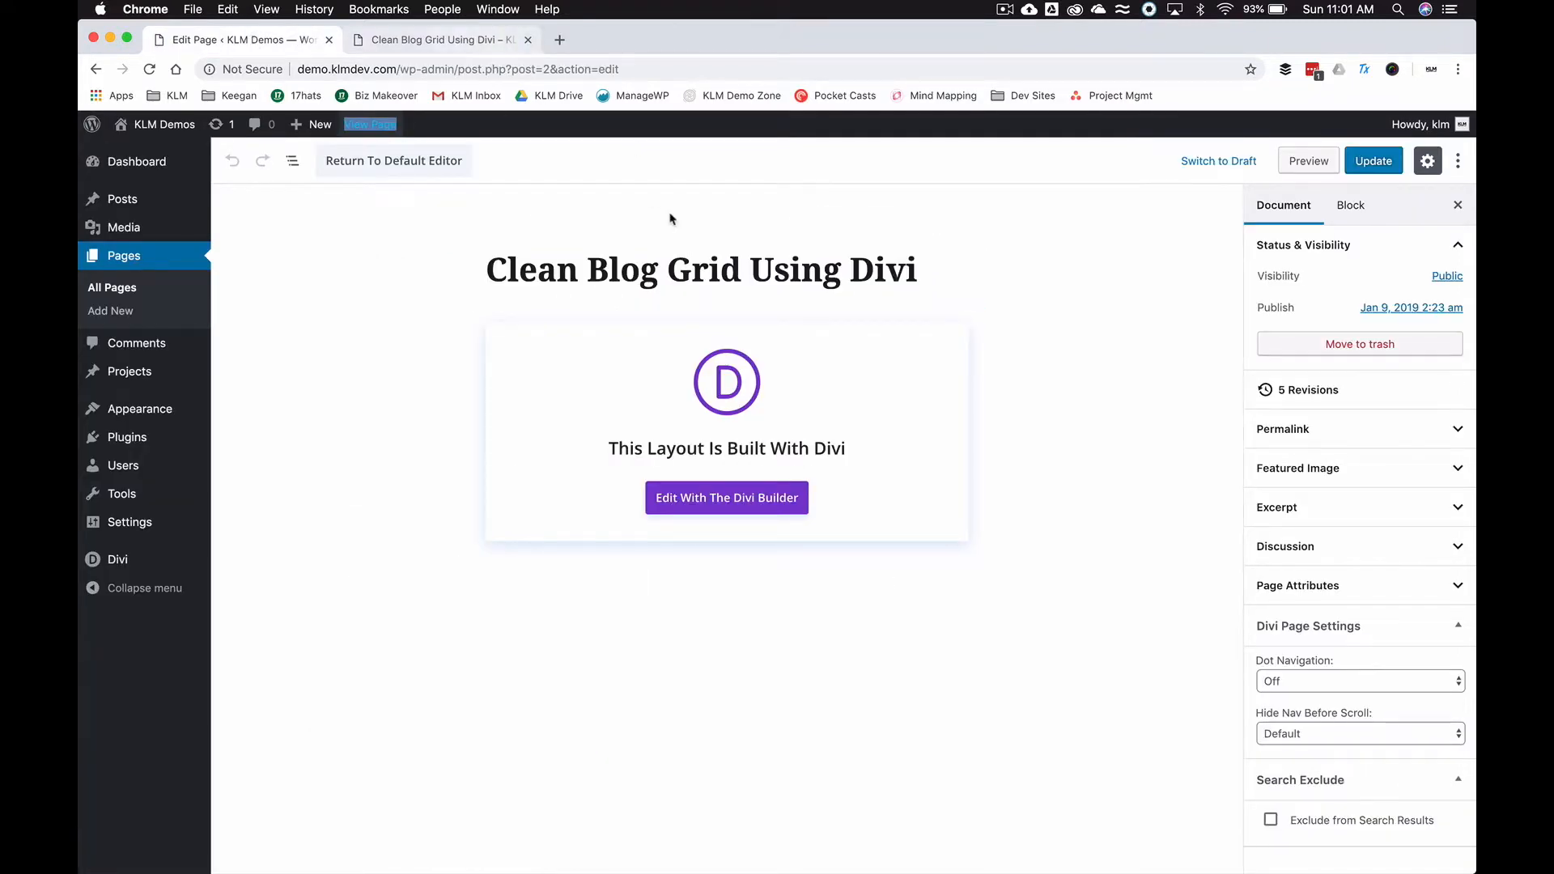
left_click(444, 39)
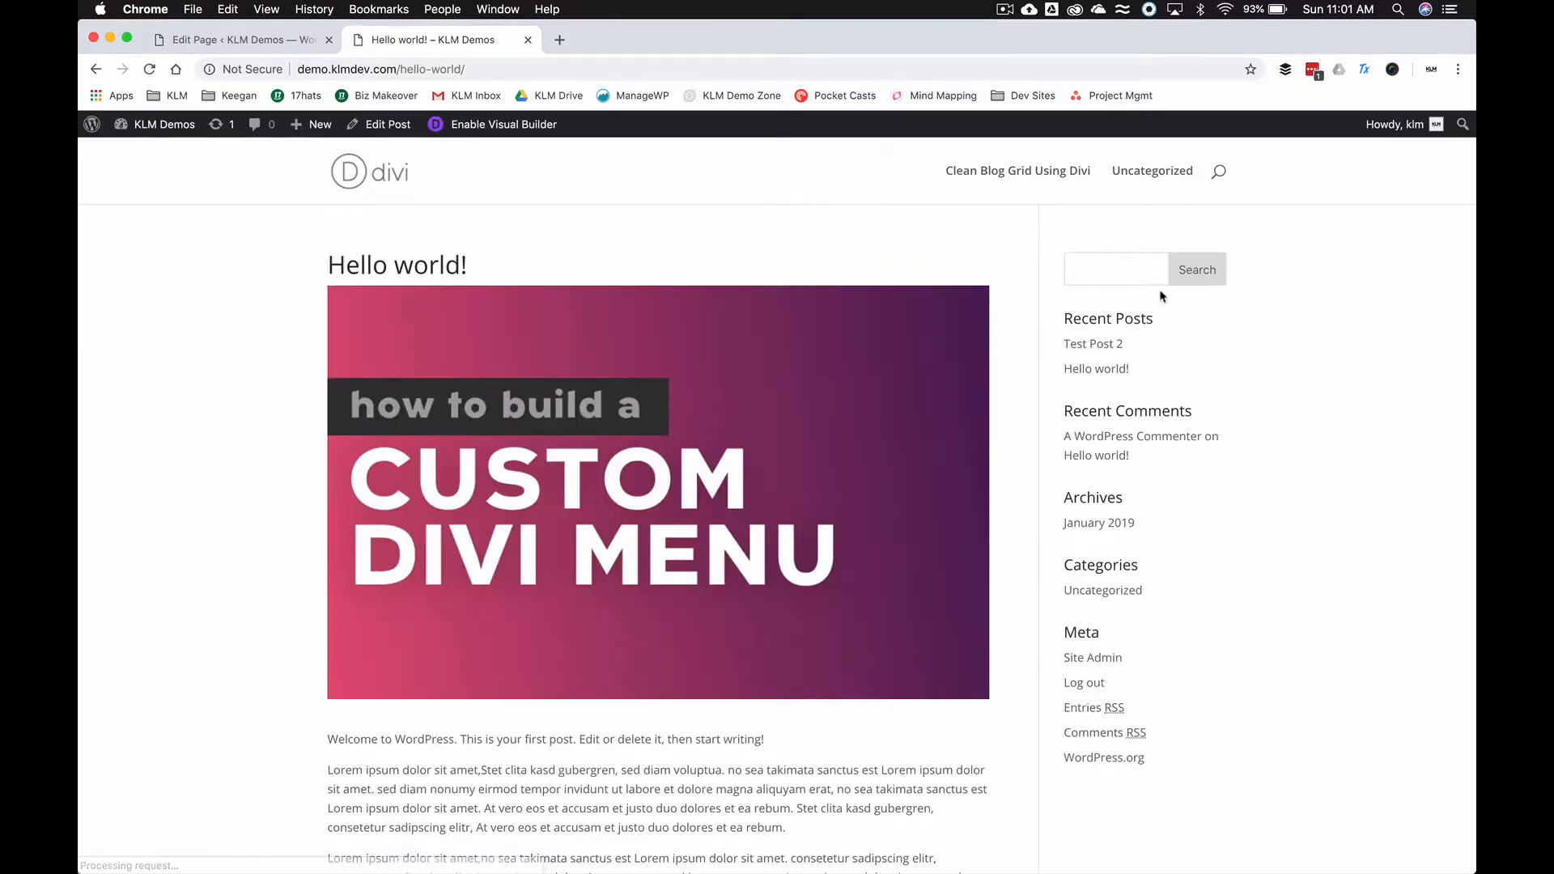
Search the site for 'clean blog', confirming the page is found, then return to its editor.
type("clean blo")
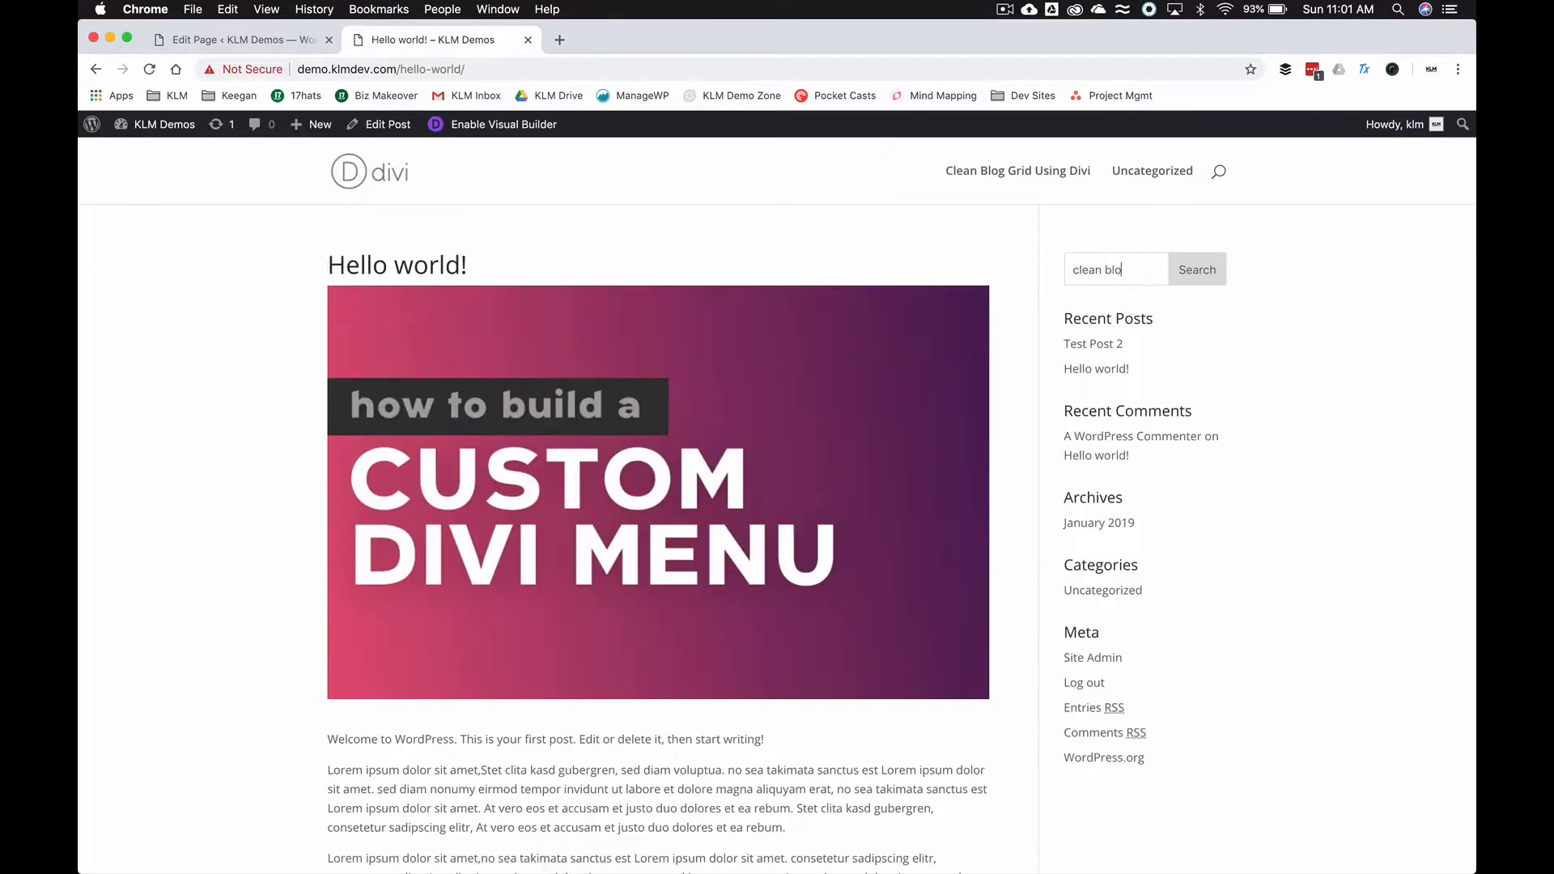
left_click(1196, 269)
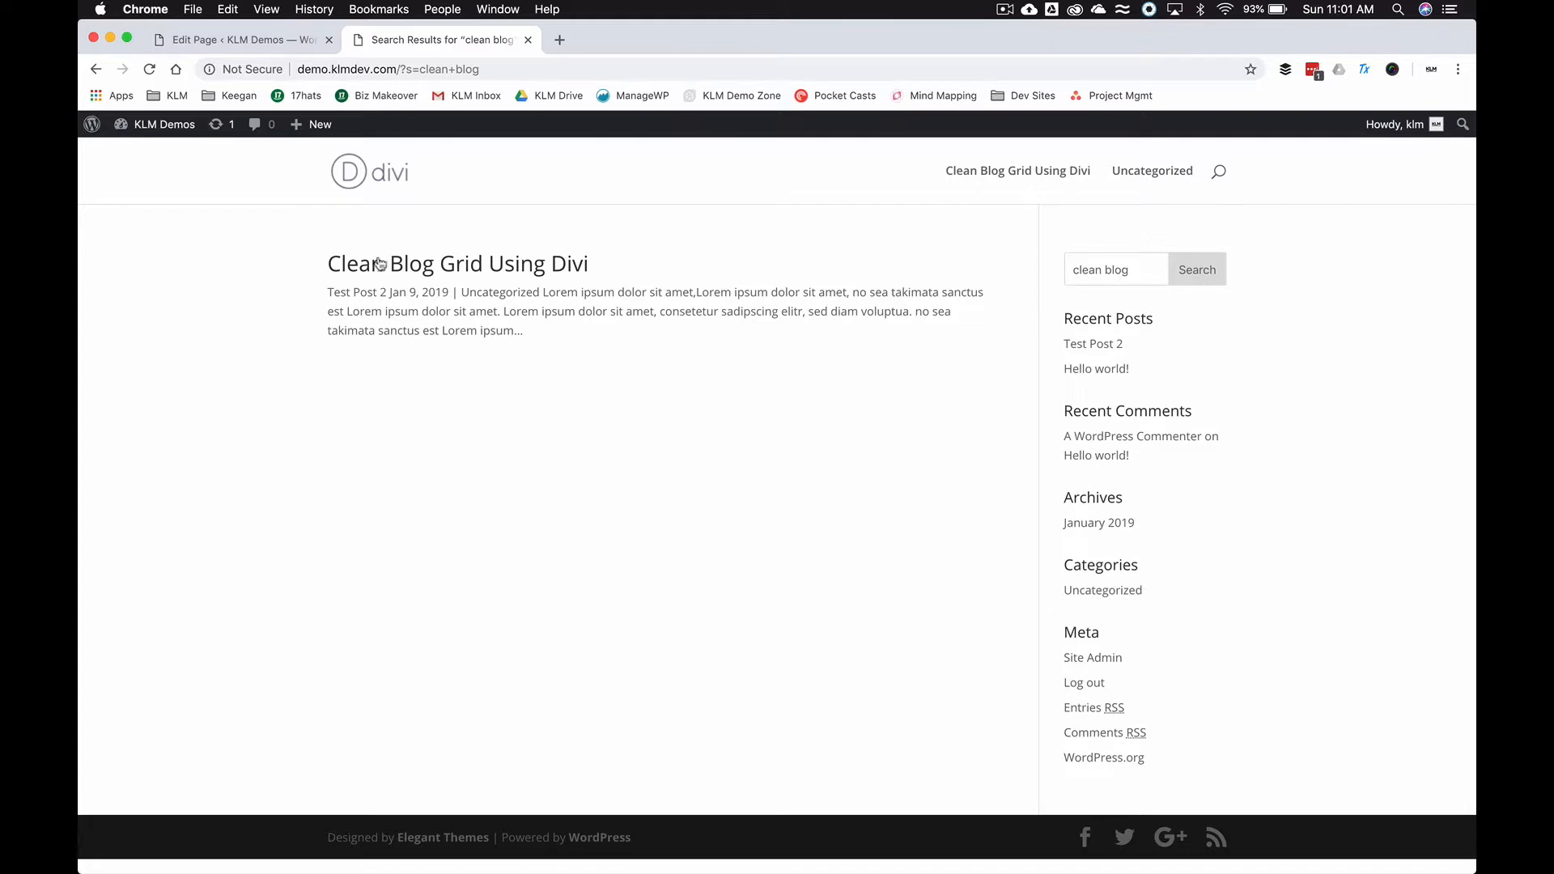
left_click(235, 39)
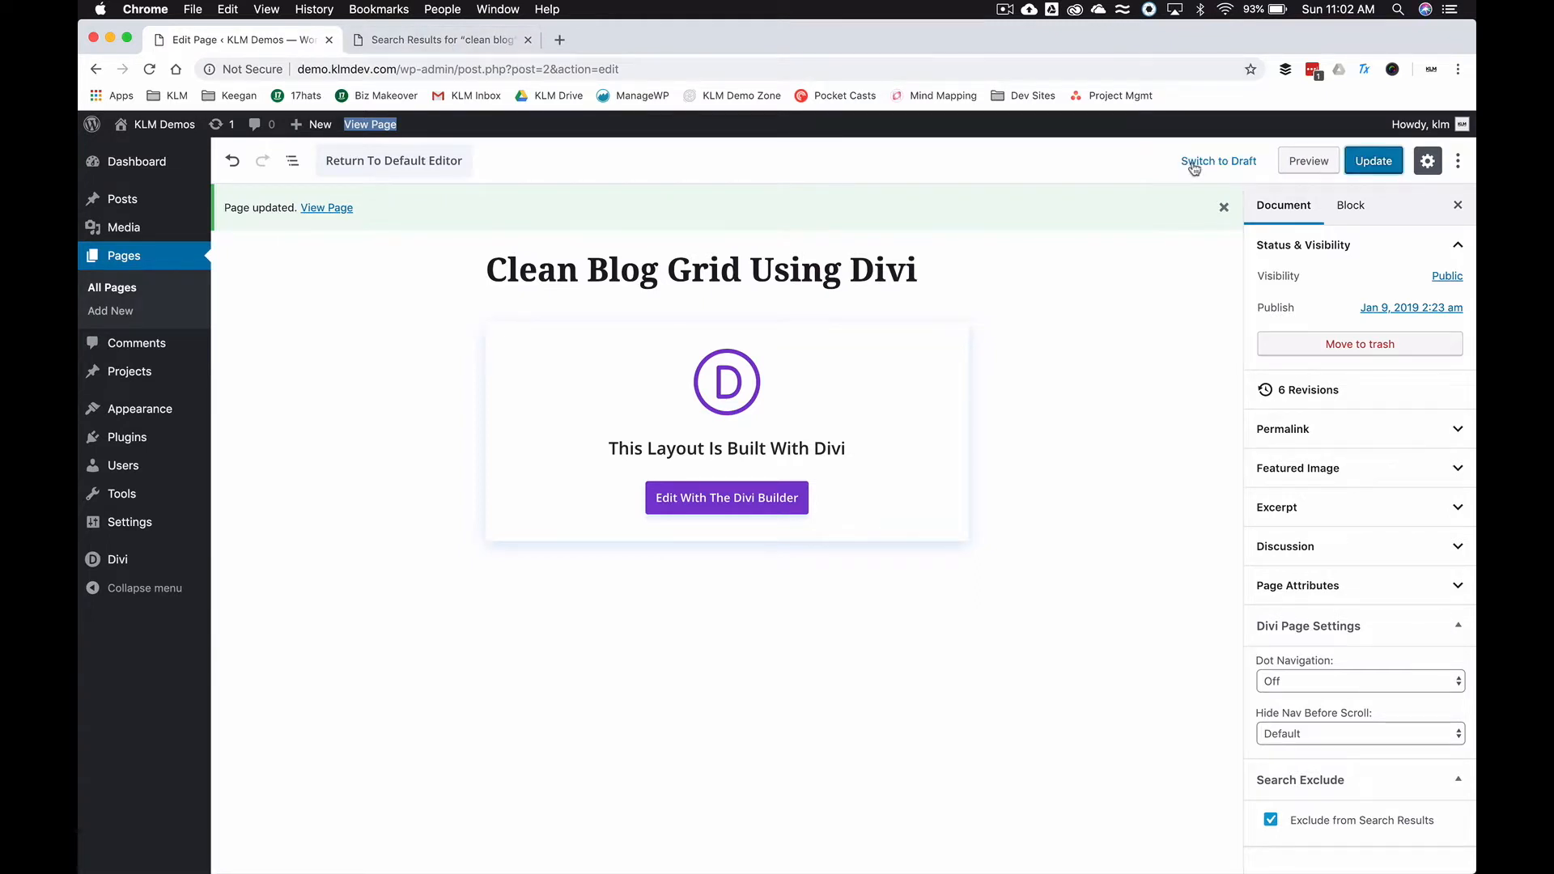
Rerun the 'clean blog' search showing no results, then return to the page editor.
left_click(440, 39)
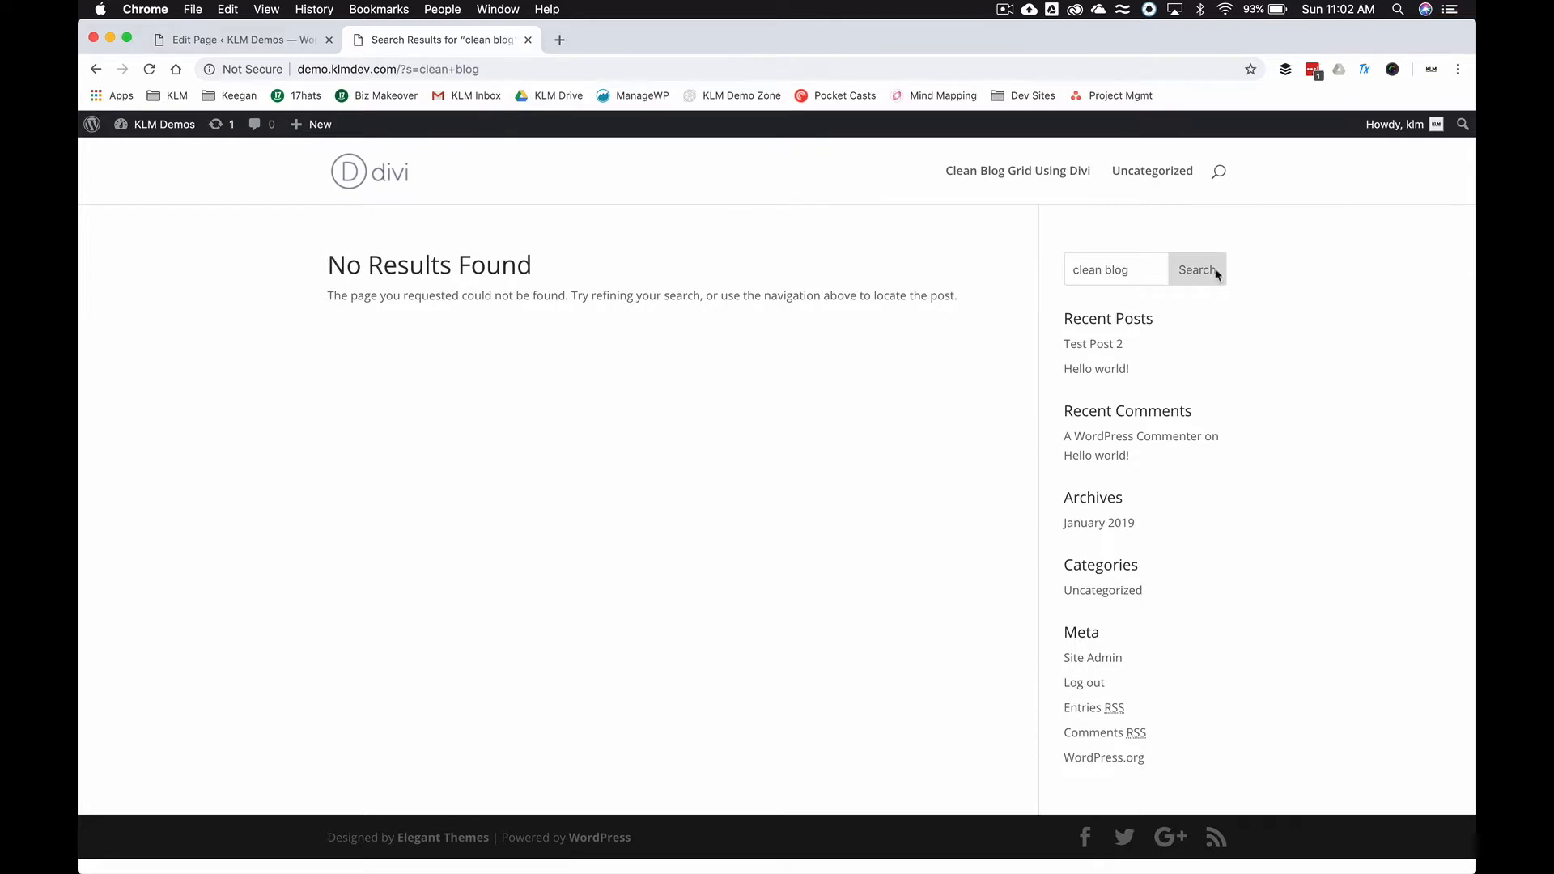
left_click(234, 39)
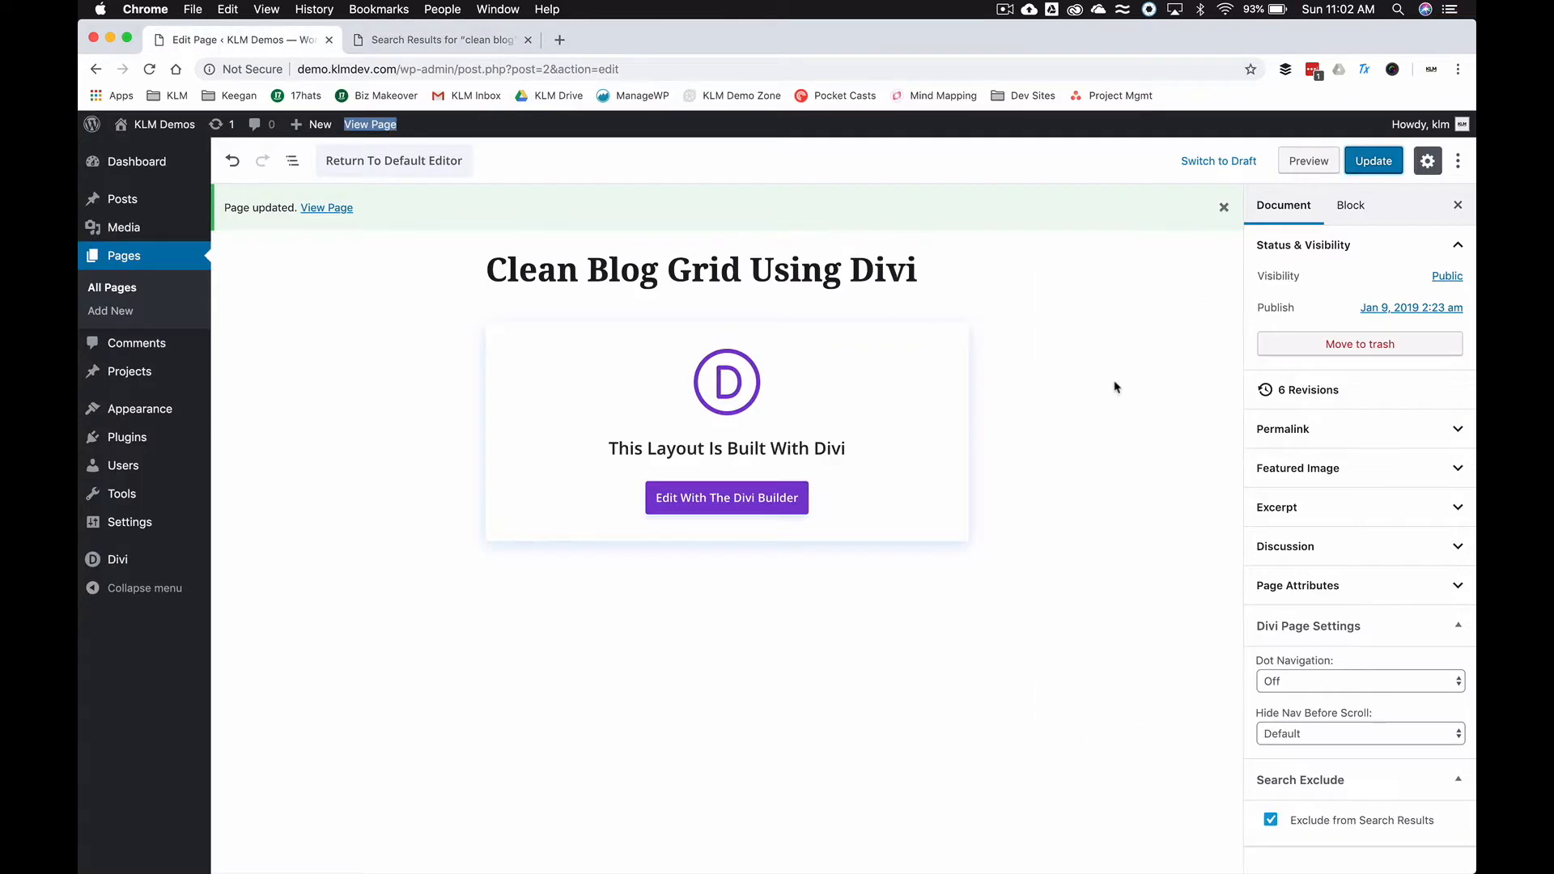
Turn off Exclude from Search Results for Clean Blog Grid, update, and confirm the search finds it again.
left_click(1271, 819)
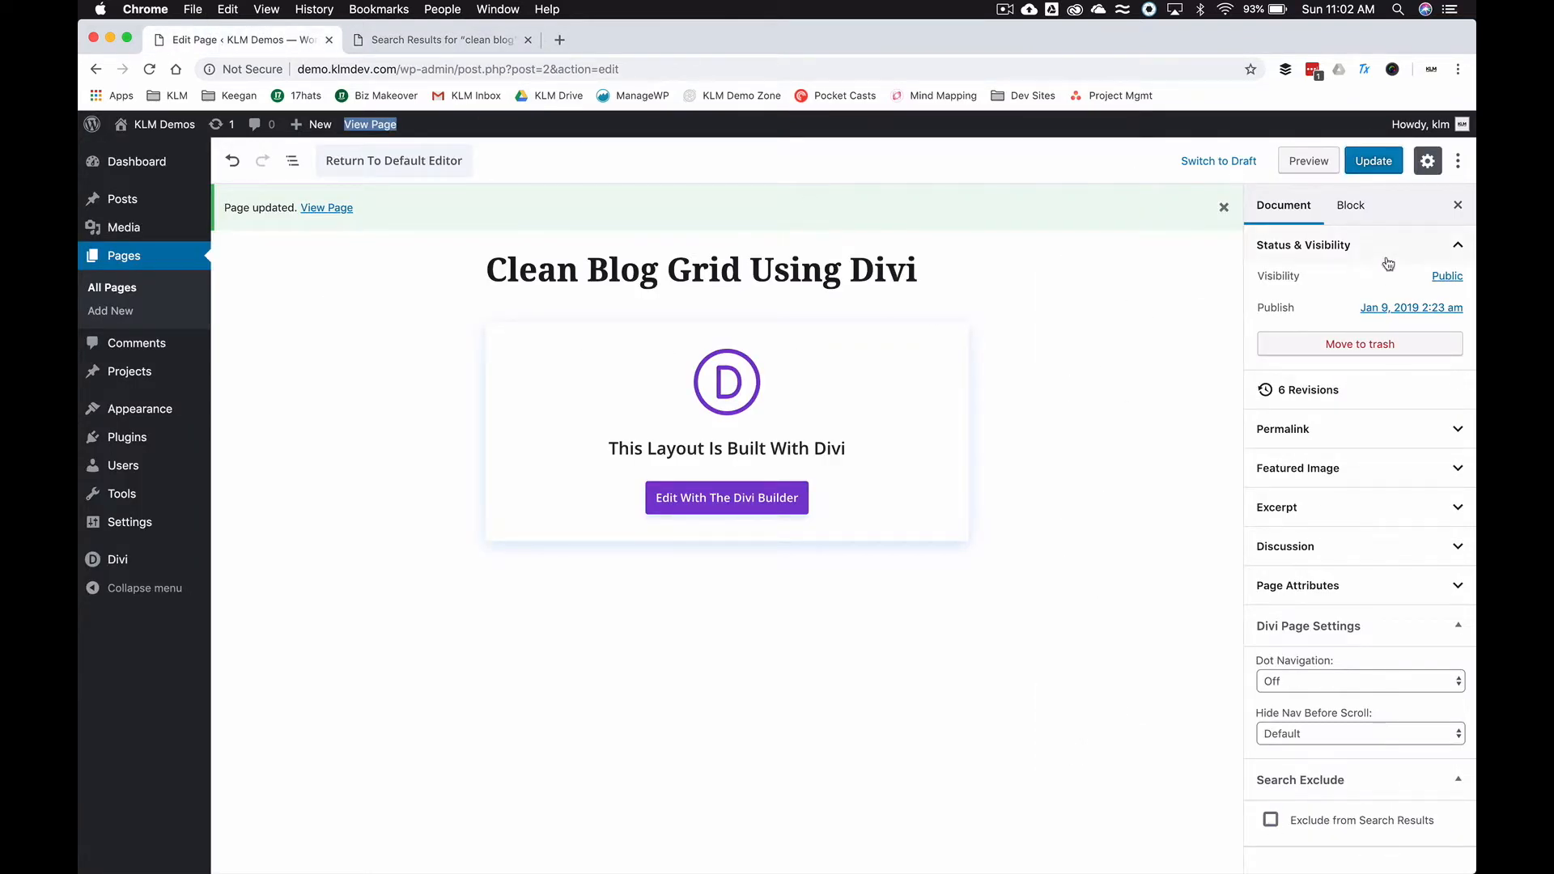
left_click(1372, 160)
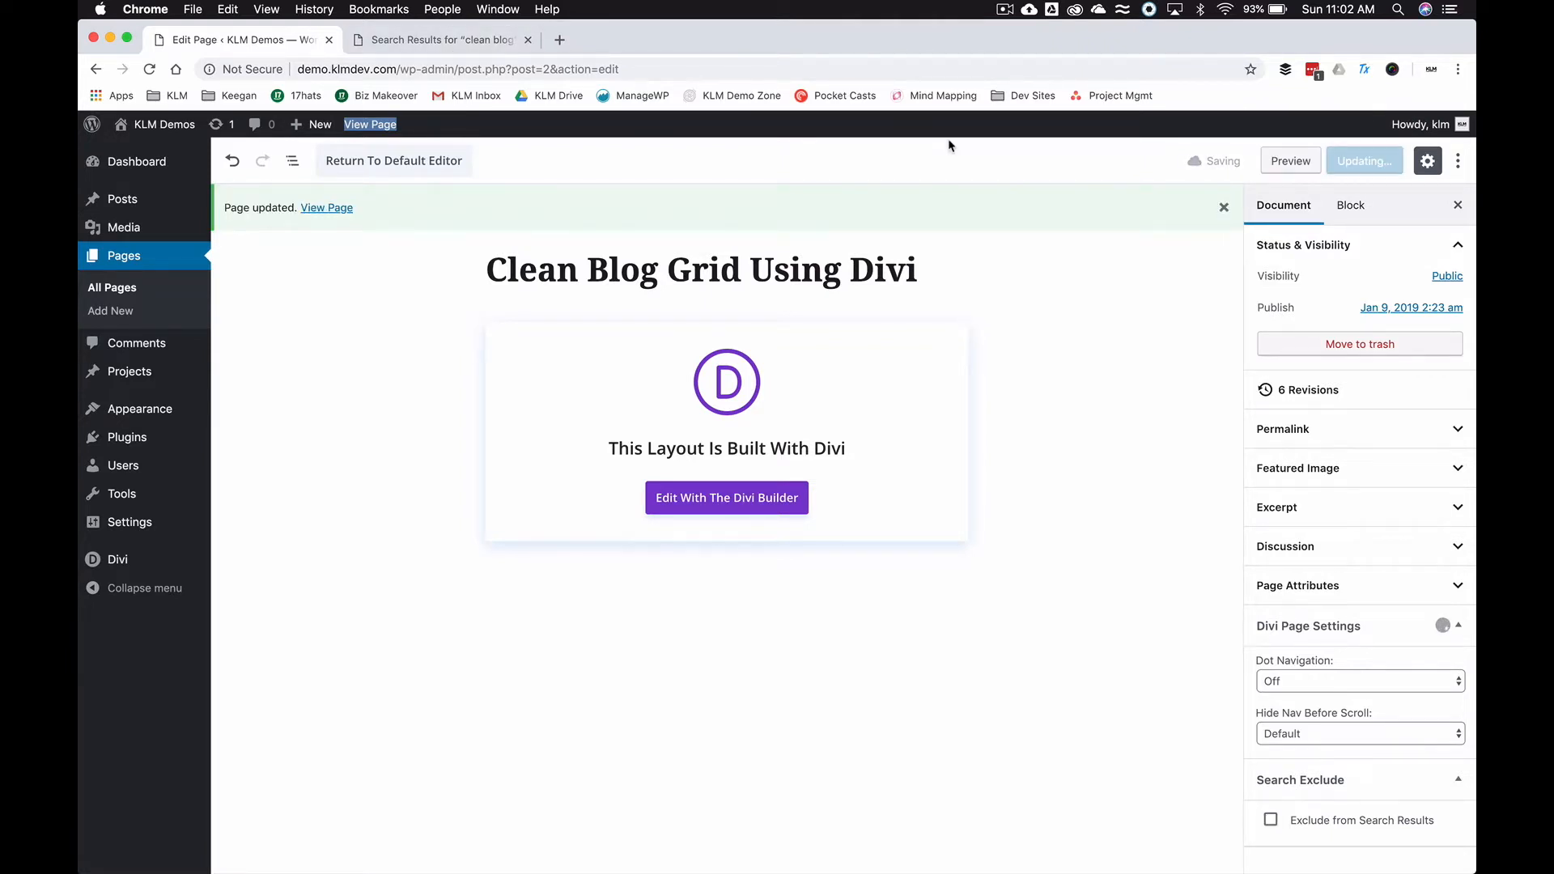
left_click(437, 39)
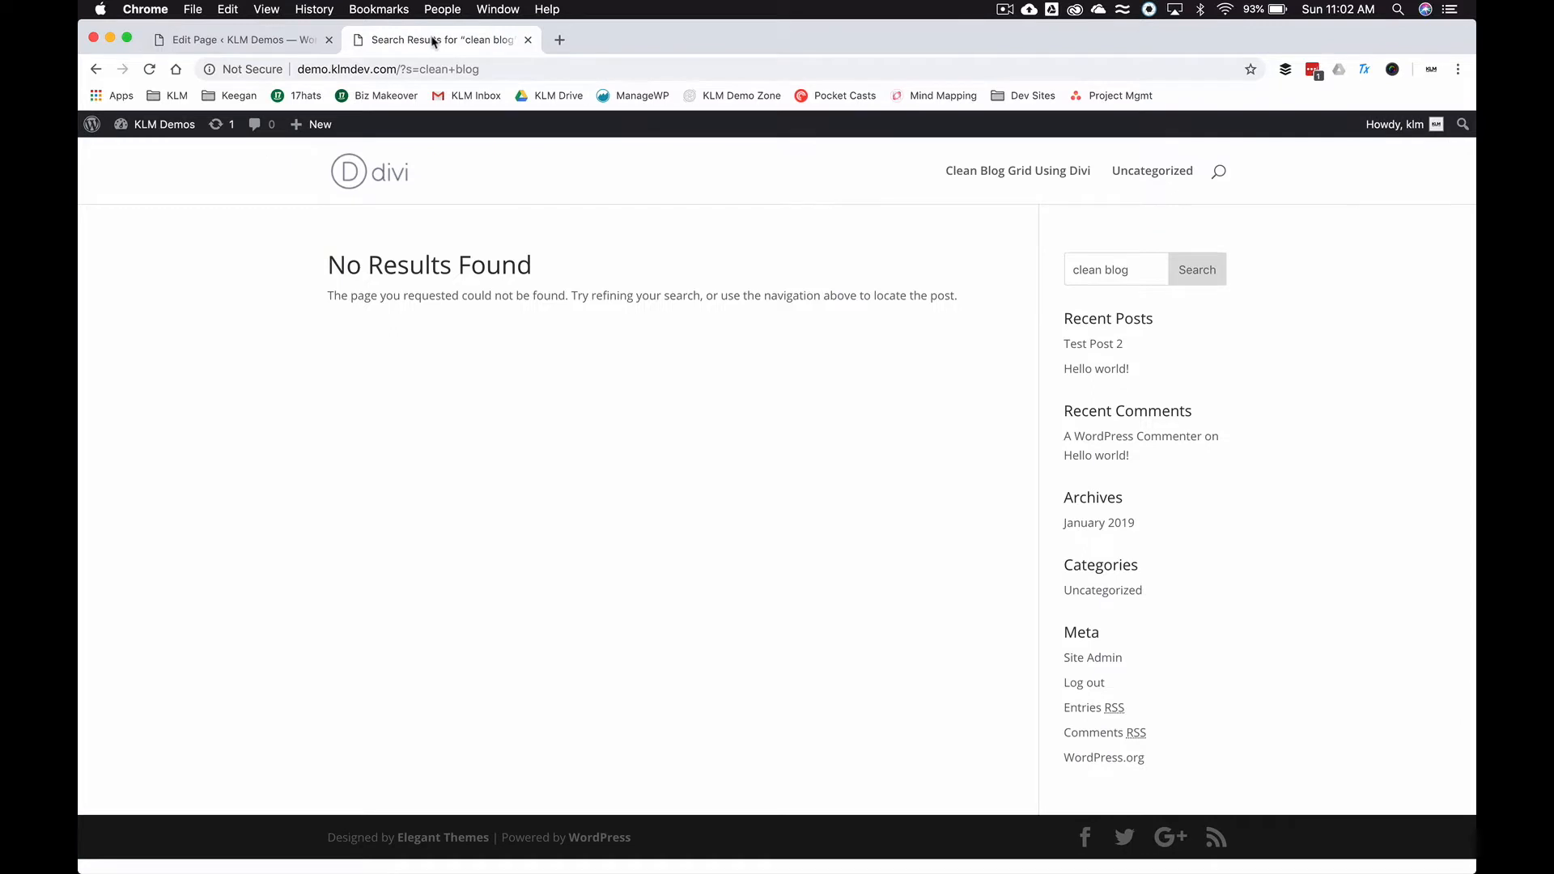
left_click(155, 68)
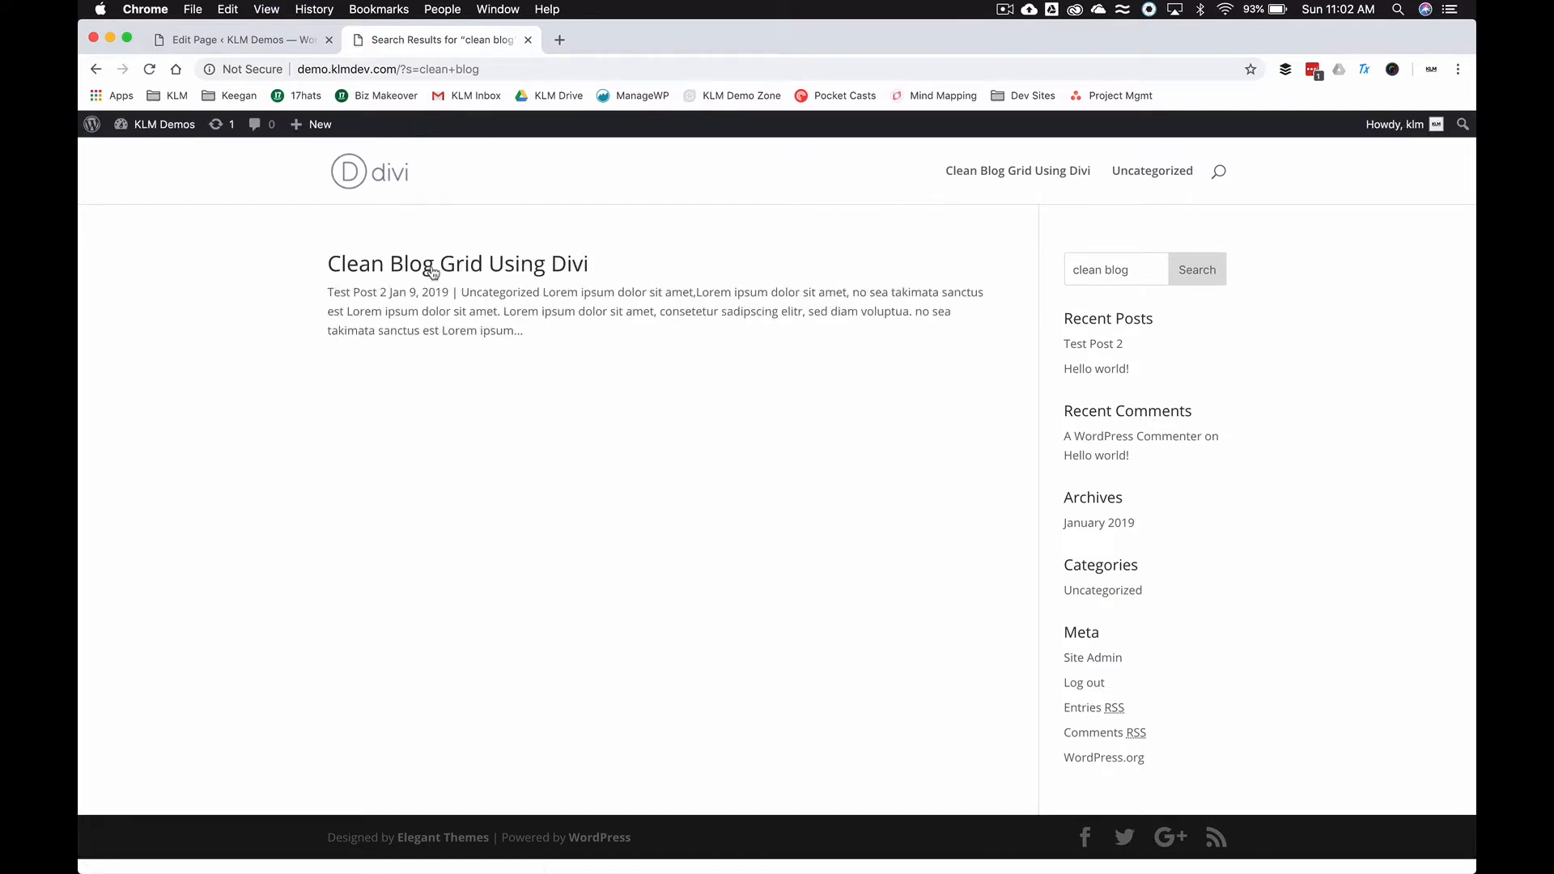
left_click(431, 262)
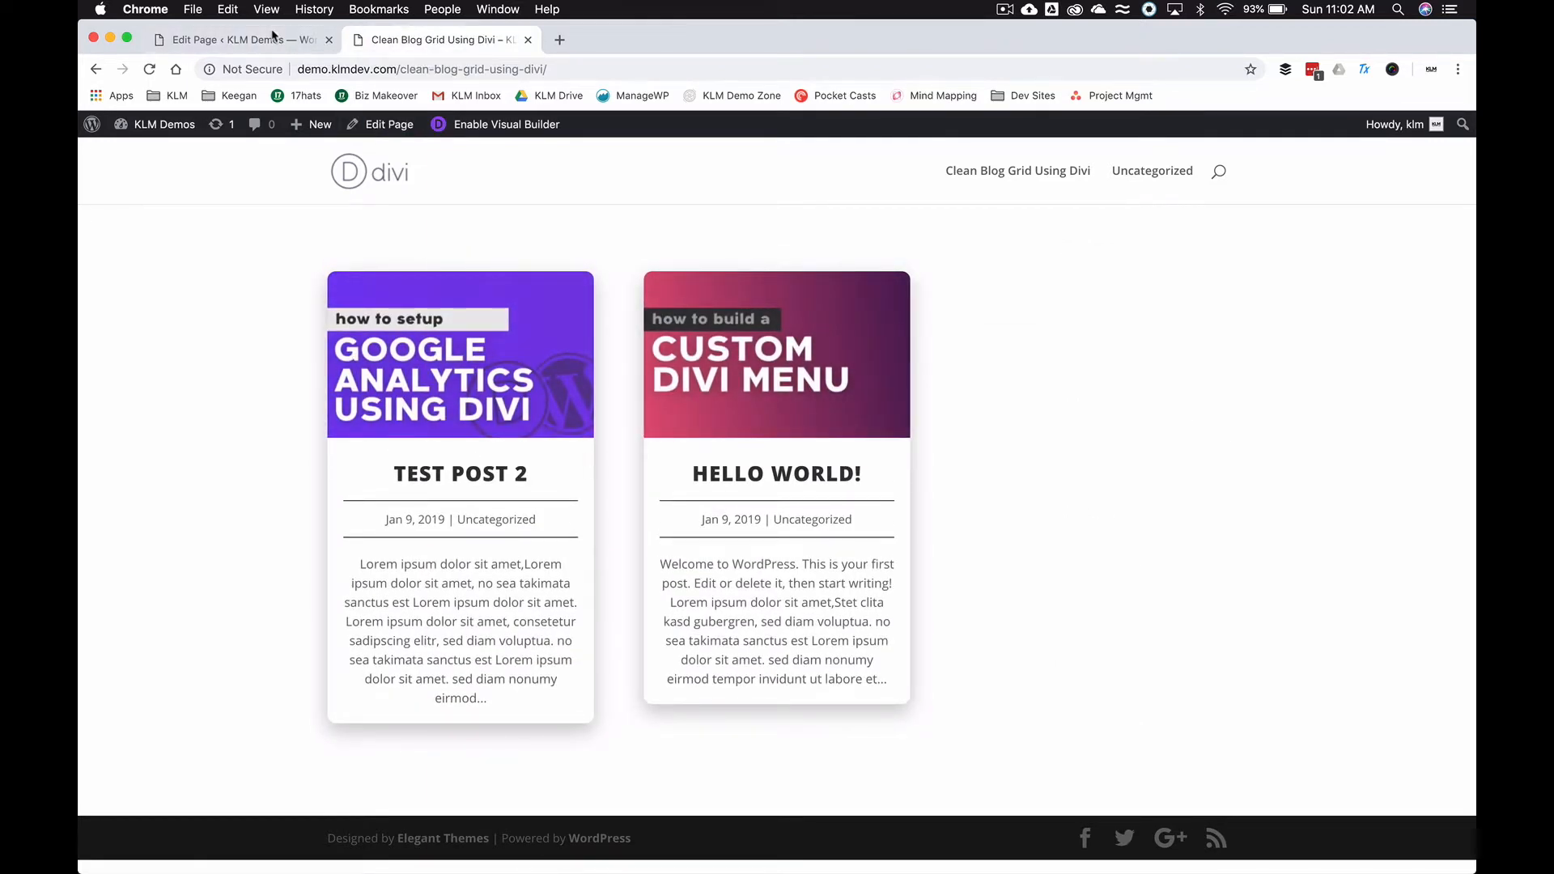
left_click(238, 39)
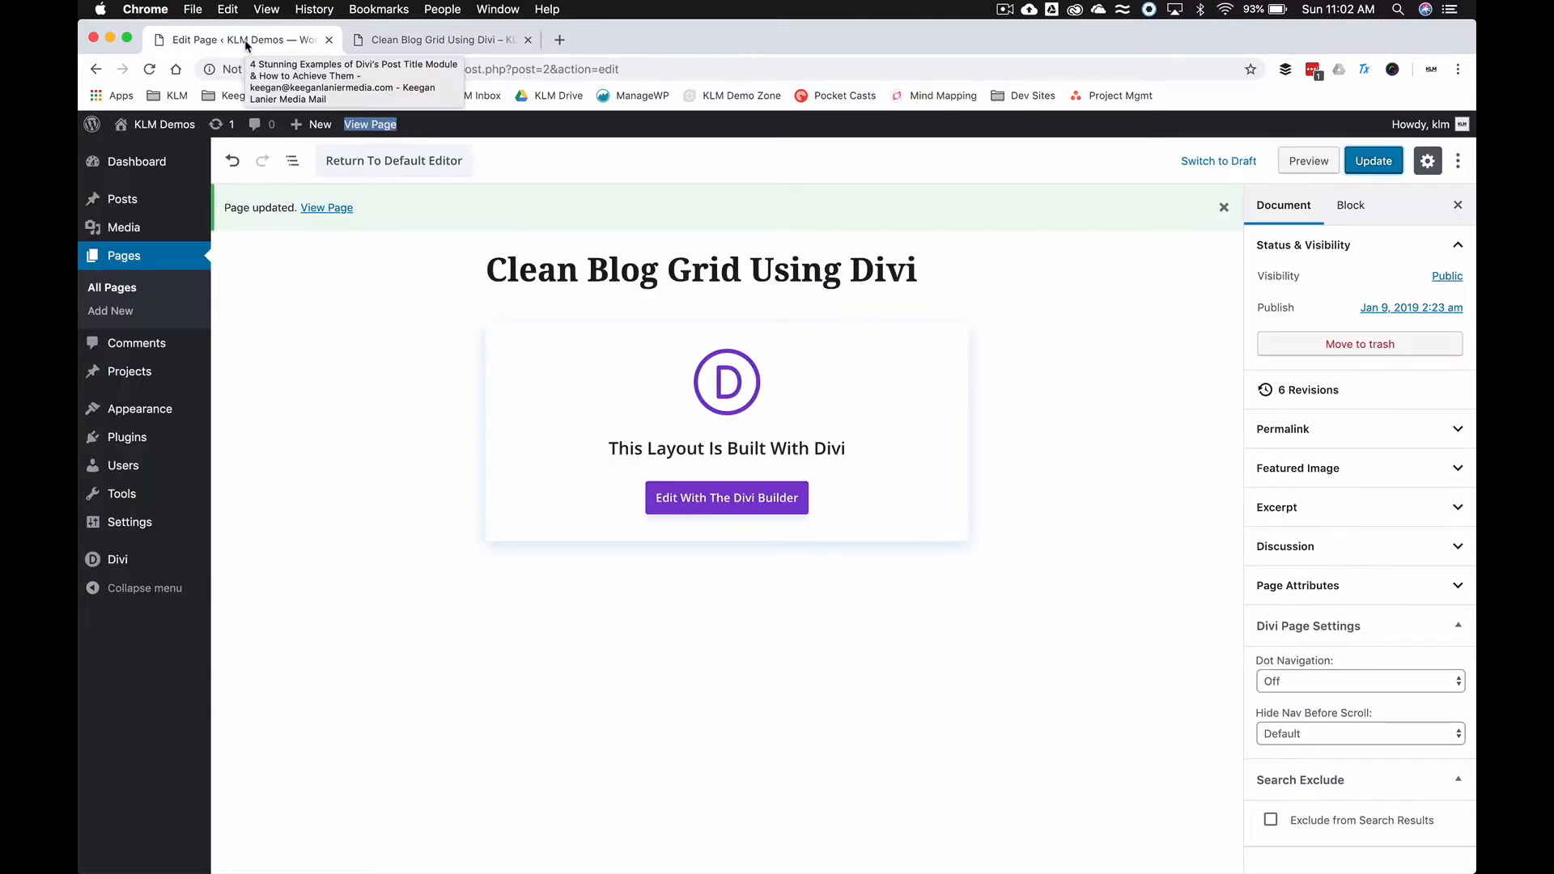